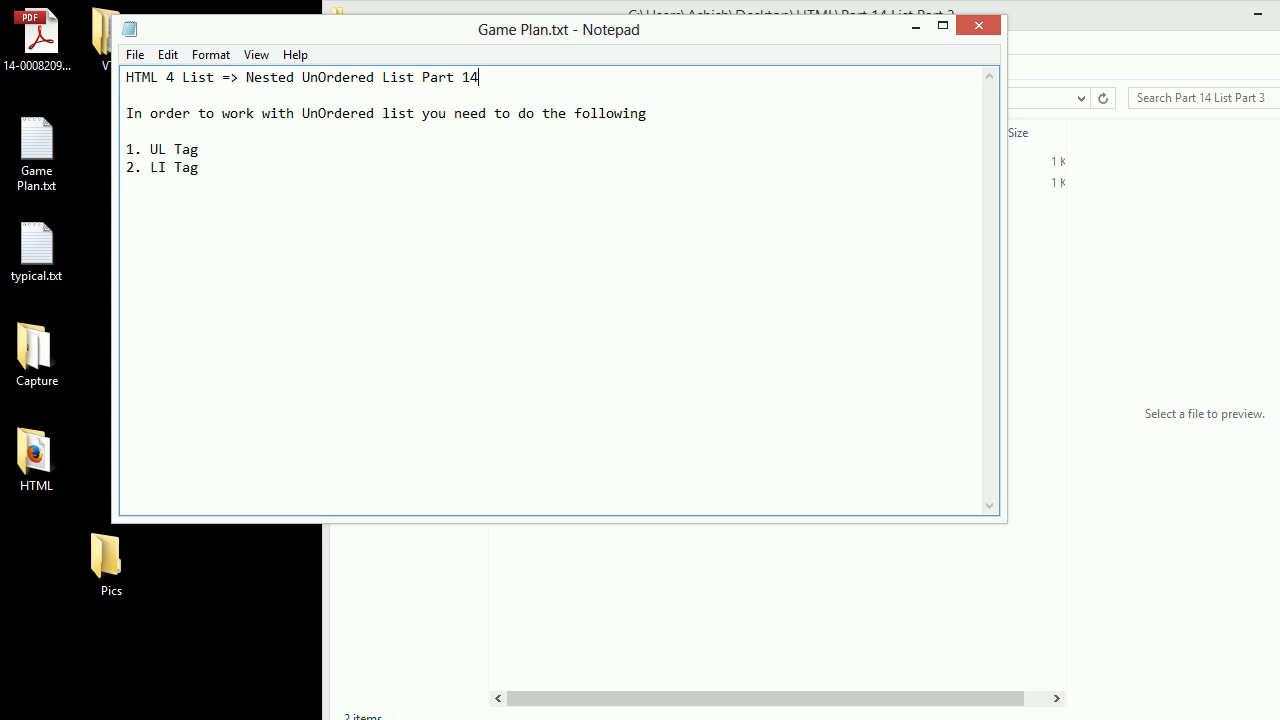
Add "3. OL Tag" as the third item in Game Plan.txt.
{"action": "left_click_drag", "start_coordinate": [420, 76], "coordinate": [478, 76]}
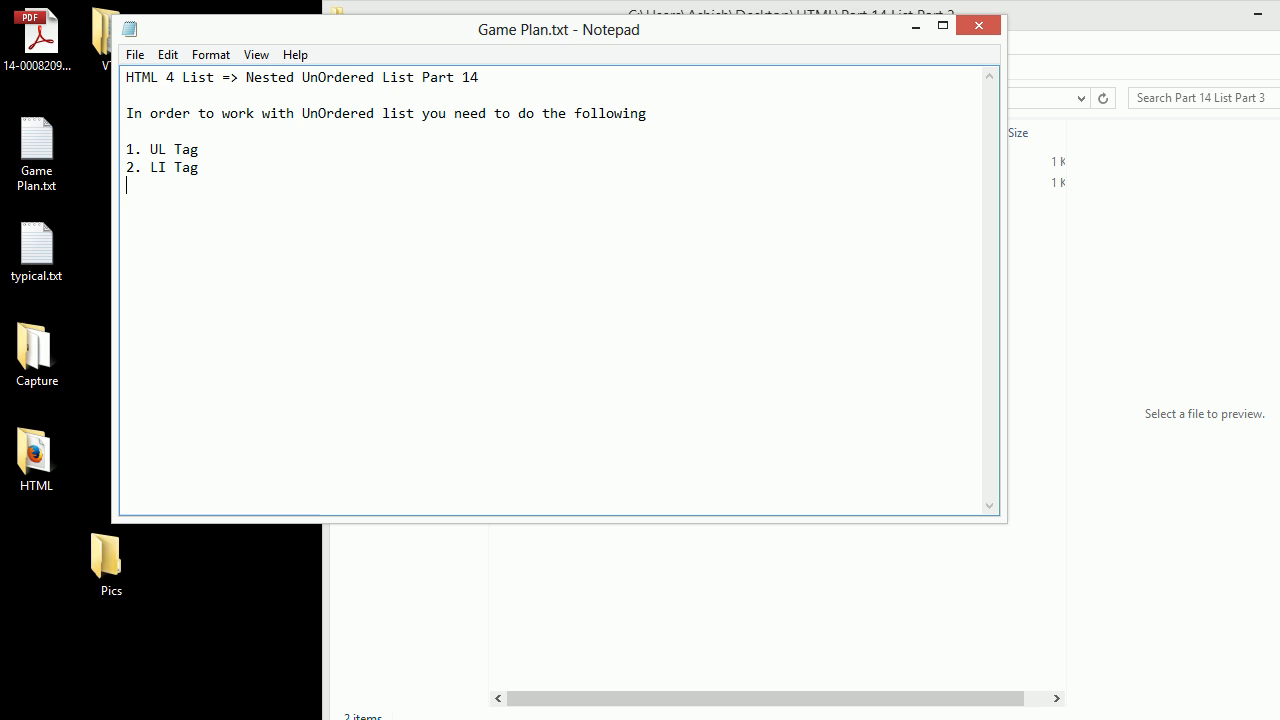
{"action": "type", "text": "3."}
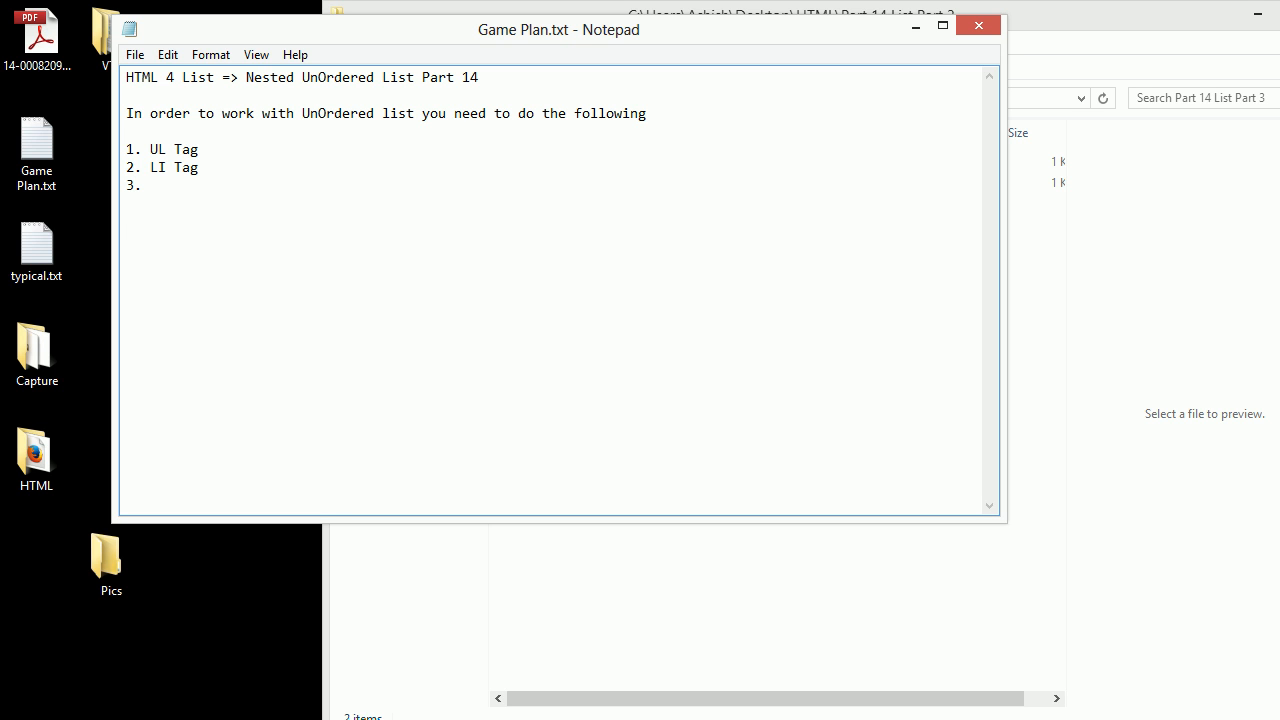
{"action": "type", "text": "OL Tag"}
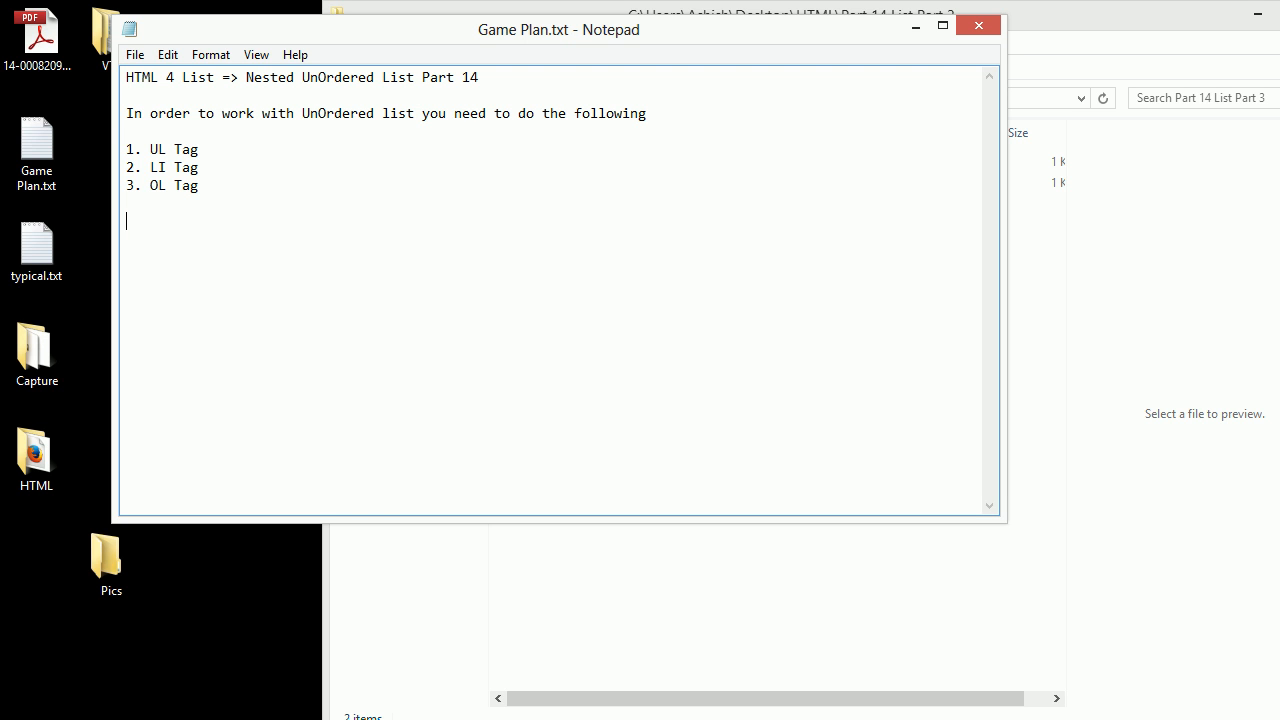
List the Java team with indented members Amy, Emily and Jane.
{"action": "type", "text": "Java"}
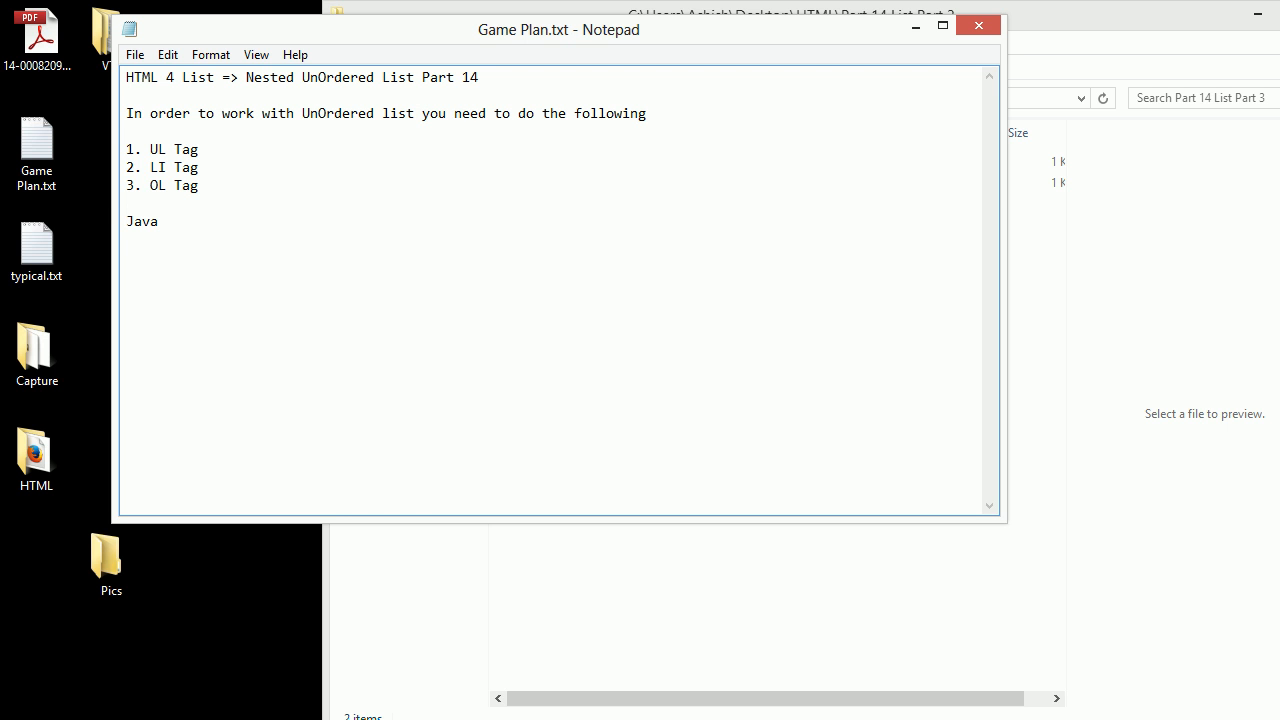
{"action": "type", "text": "Amy"}
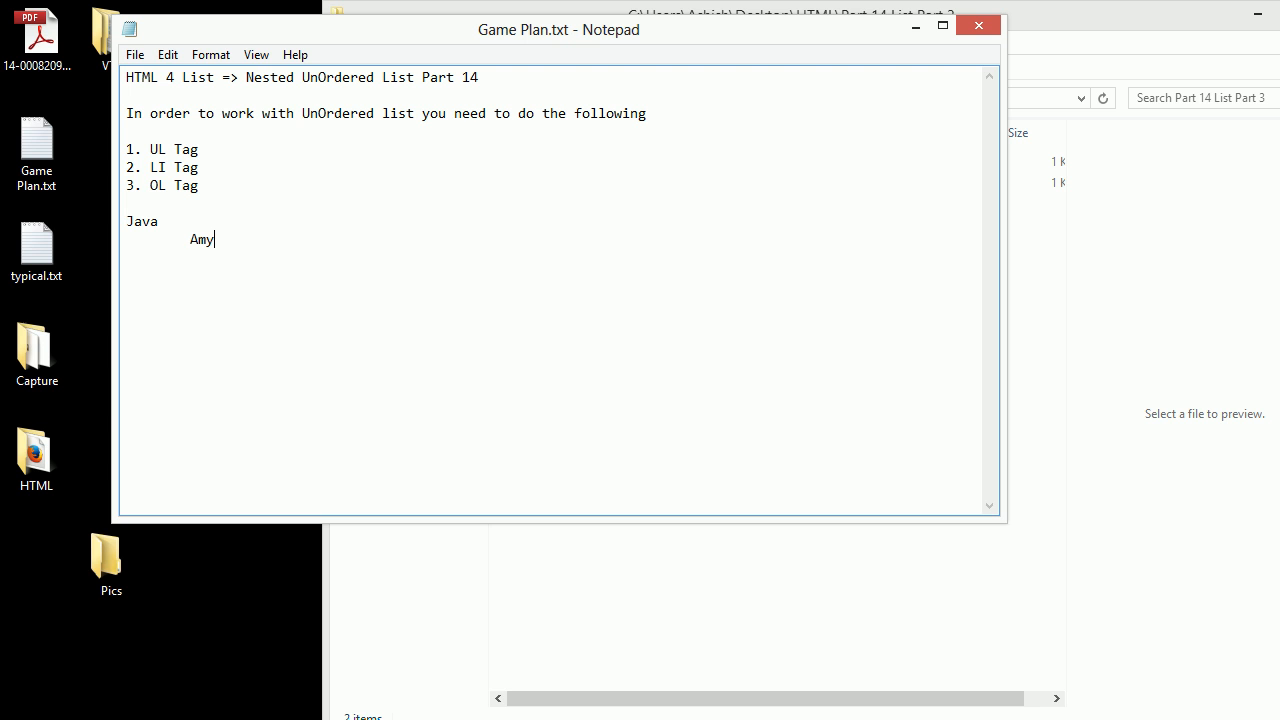
{"action": "type", "text": "Emi"}
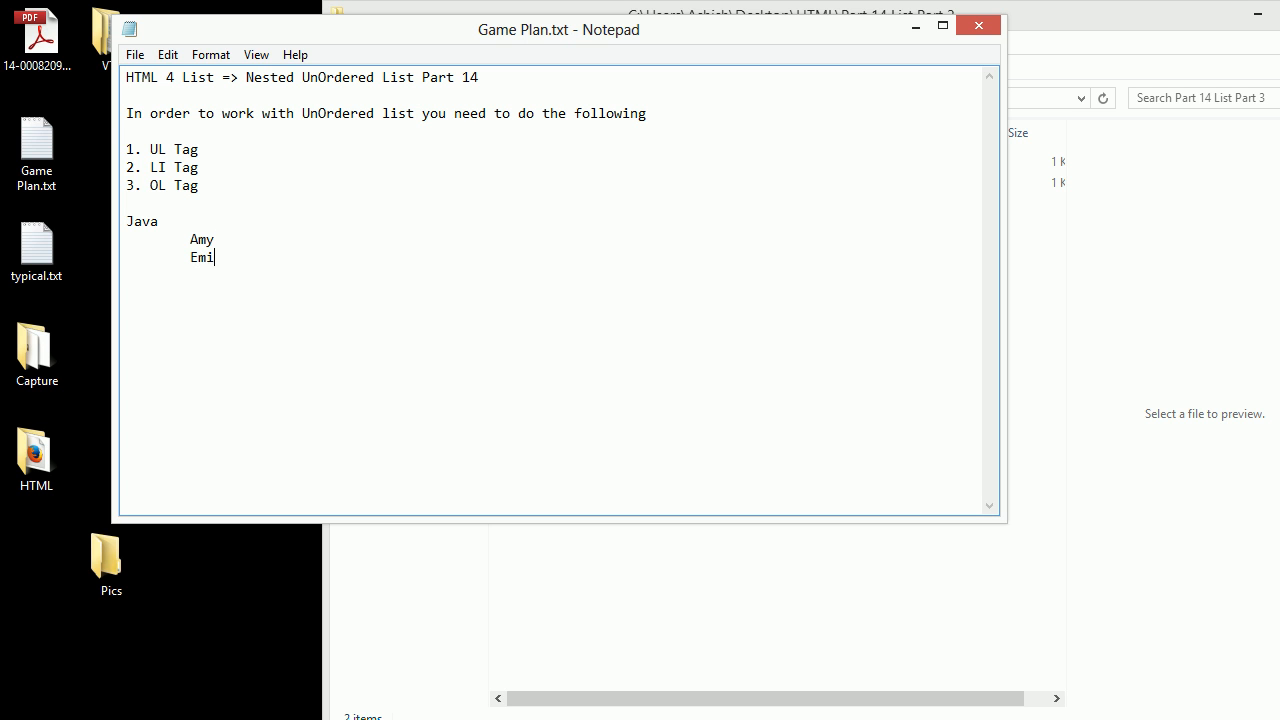
{"action": "type", "text": "ly"}
{"action": "type", "text": "Jane"}
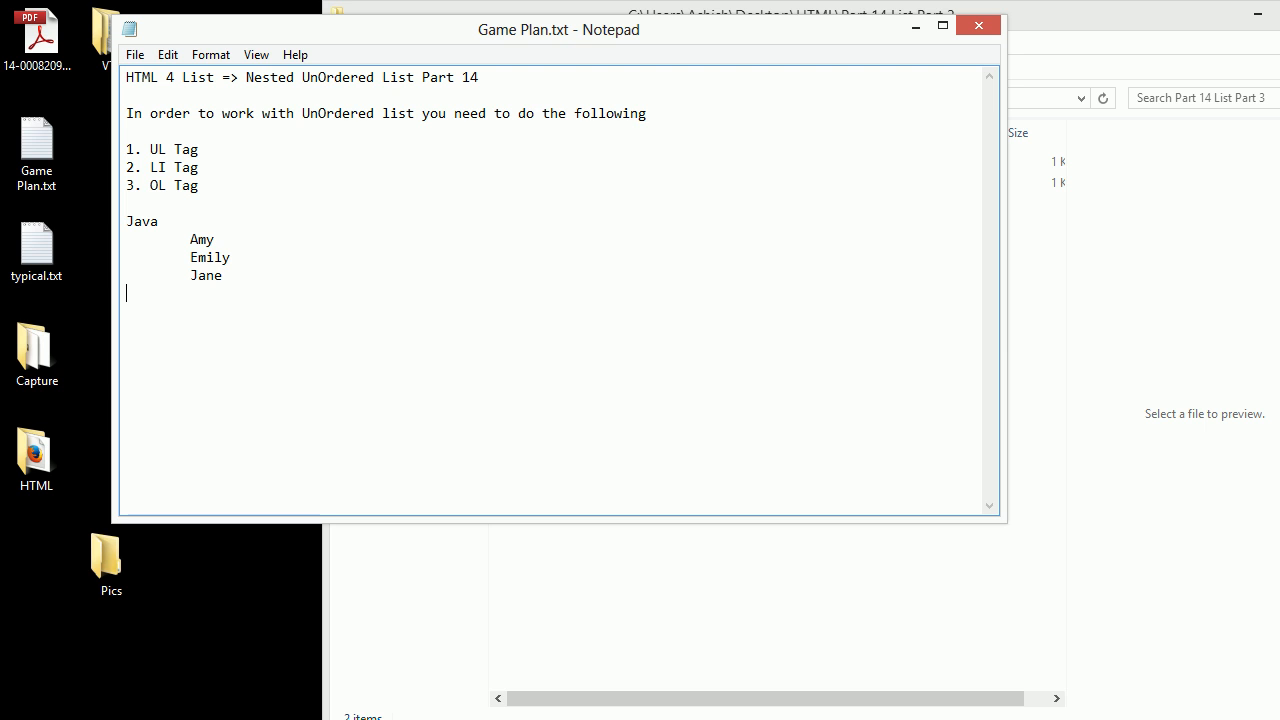
List the Dot Net team with indented members David, Palmer and Rajesh.
{"action": "type", "text": "Dot Net"}
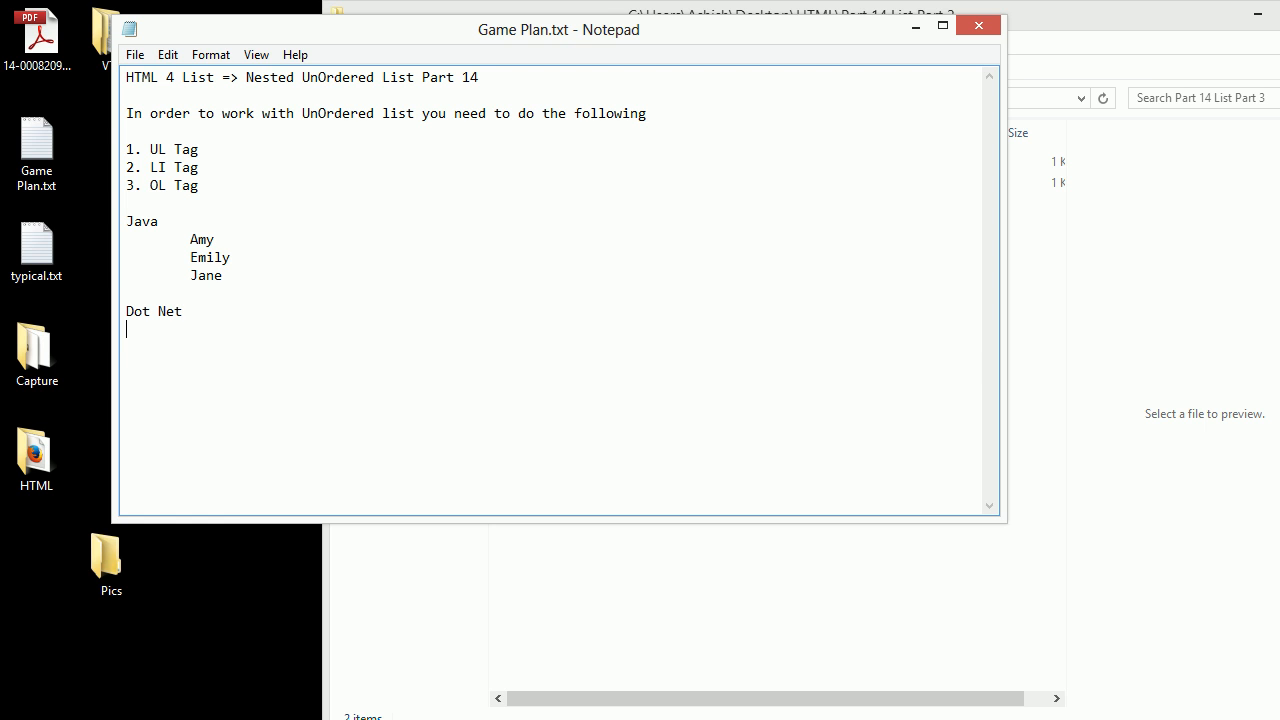
{"action": "type", "text": "Dav"}
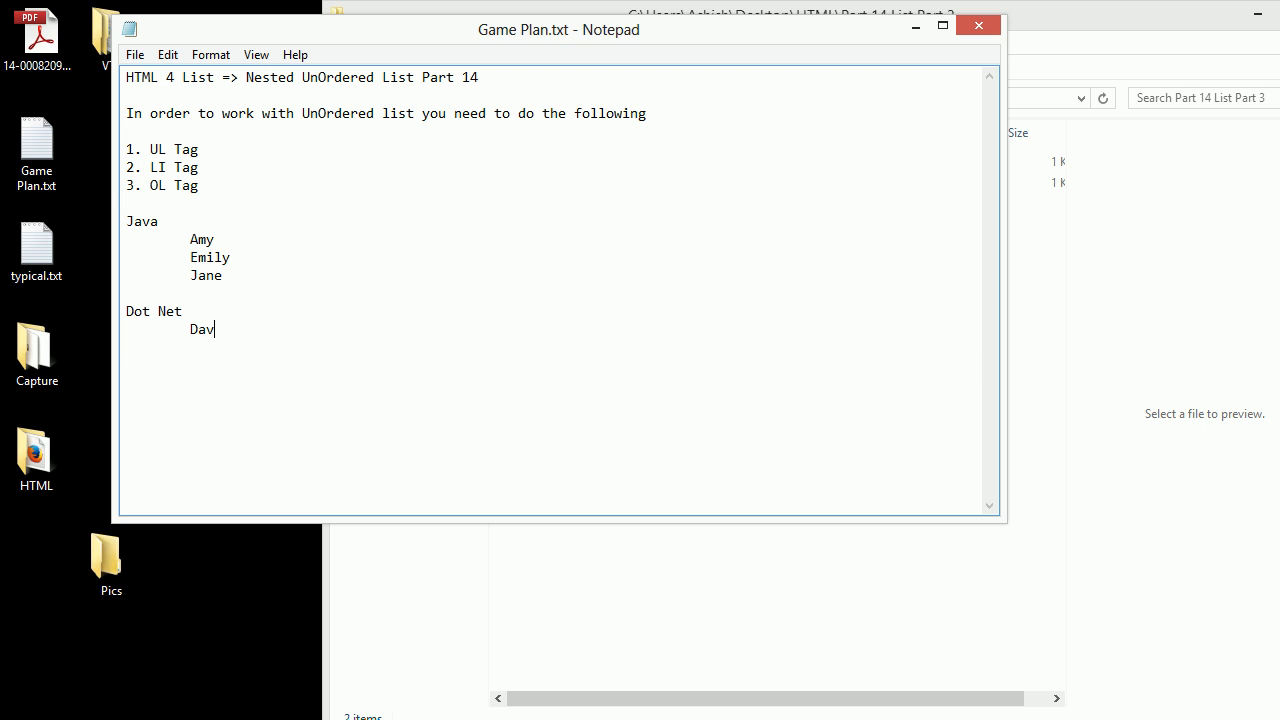
{"action": "type", "text": "id"}
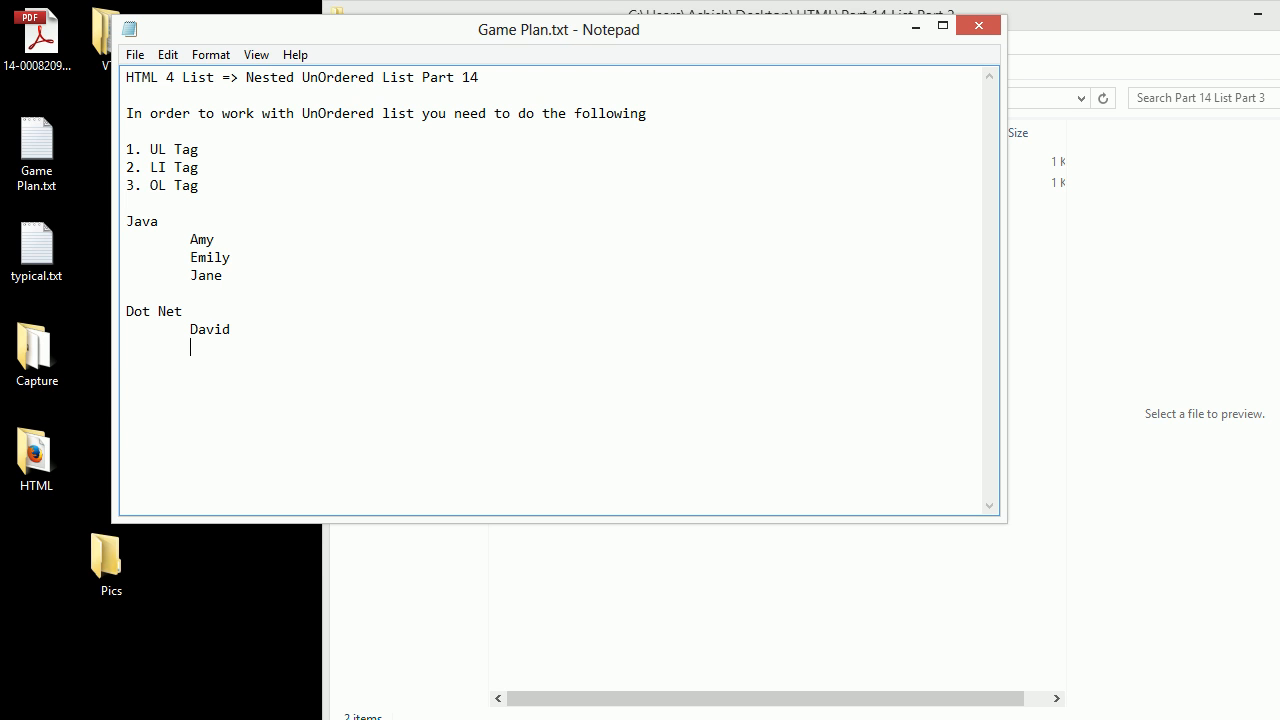
{"action": "type", "text": "Palmer"}
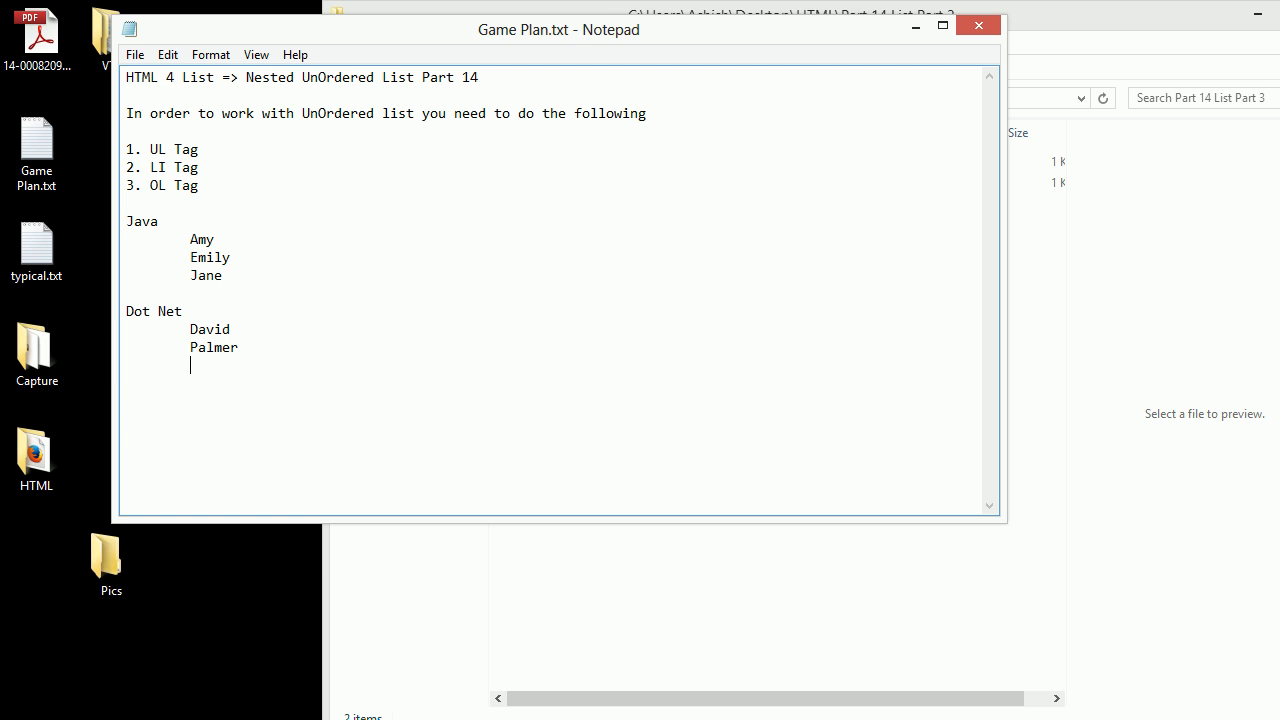
{"action": "type", "text": "Ra"}
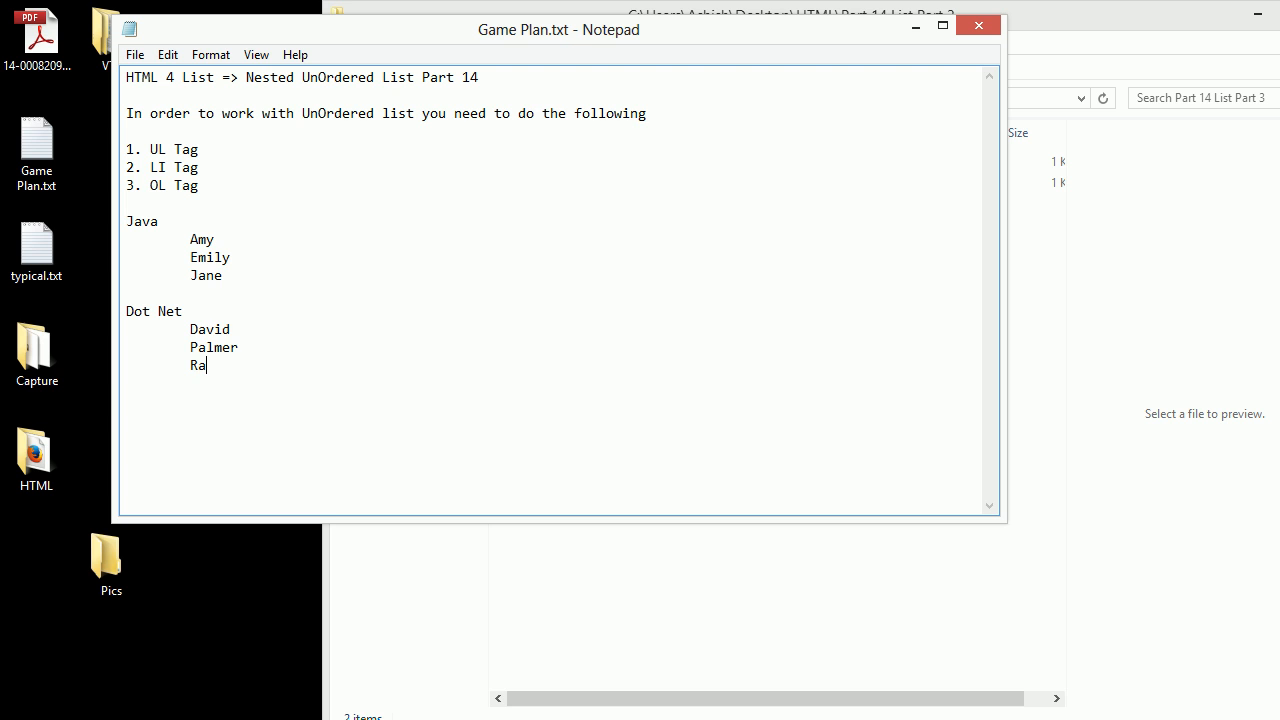
{"action": "type", "text": "jesh"}
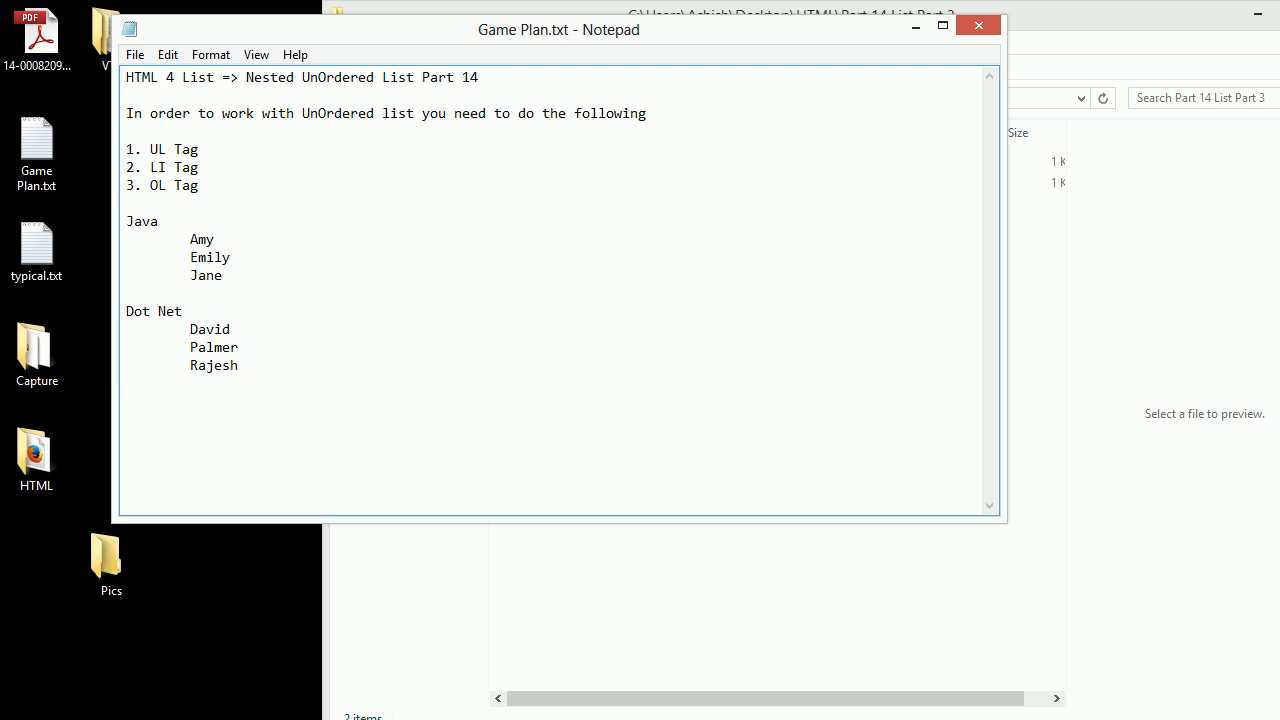
List the QA TEam with indented members Emily, Neil and Hawk.
{"action": "type", "text": "QA TEam"}
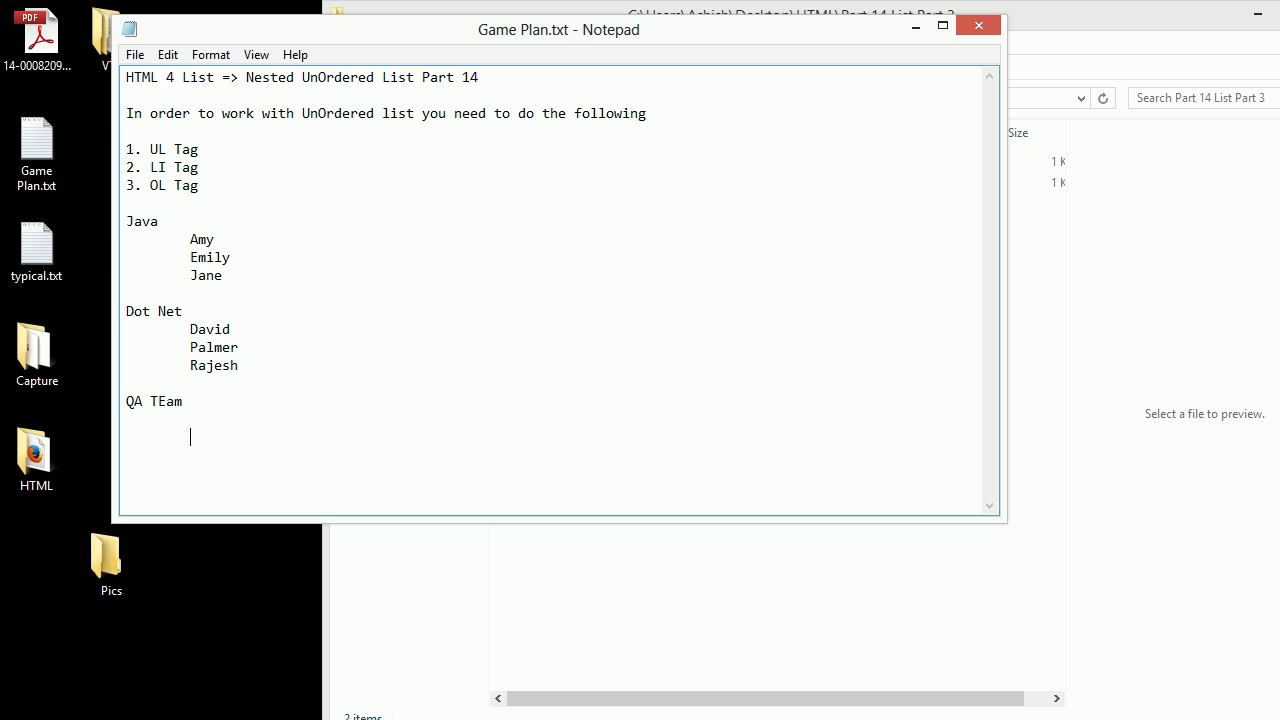
{"action": "type", "text": "E"}
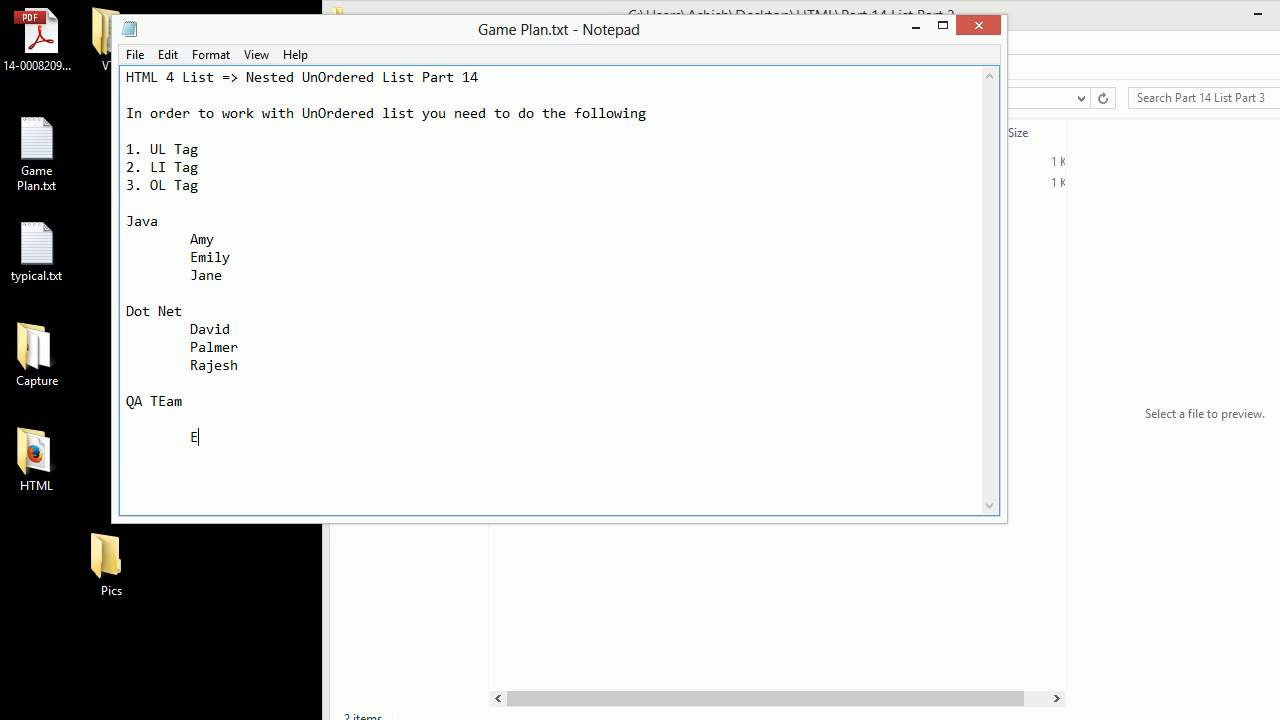
{"action": "type", "text": "mily"}
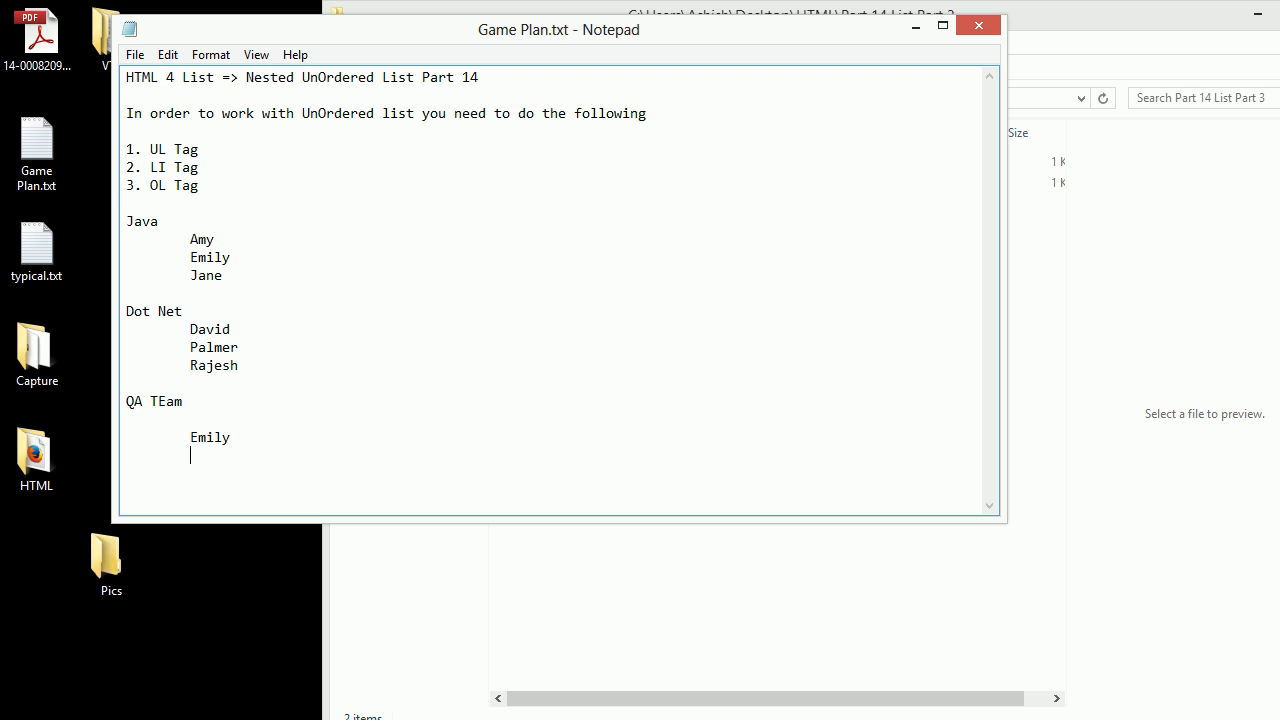
{"action": "type", "text": "Neil"}
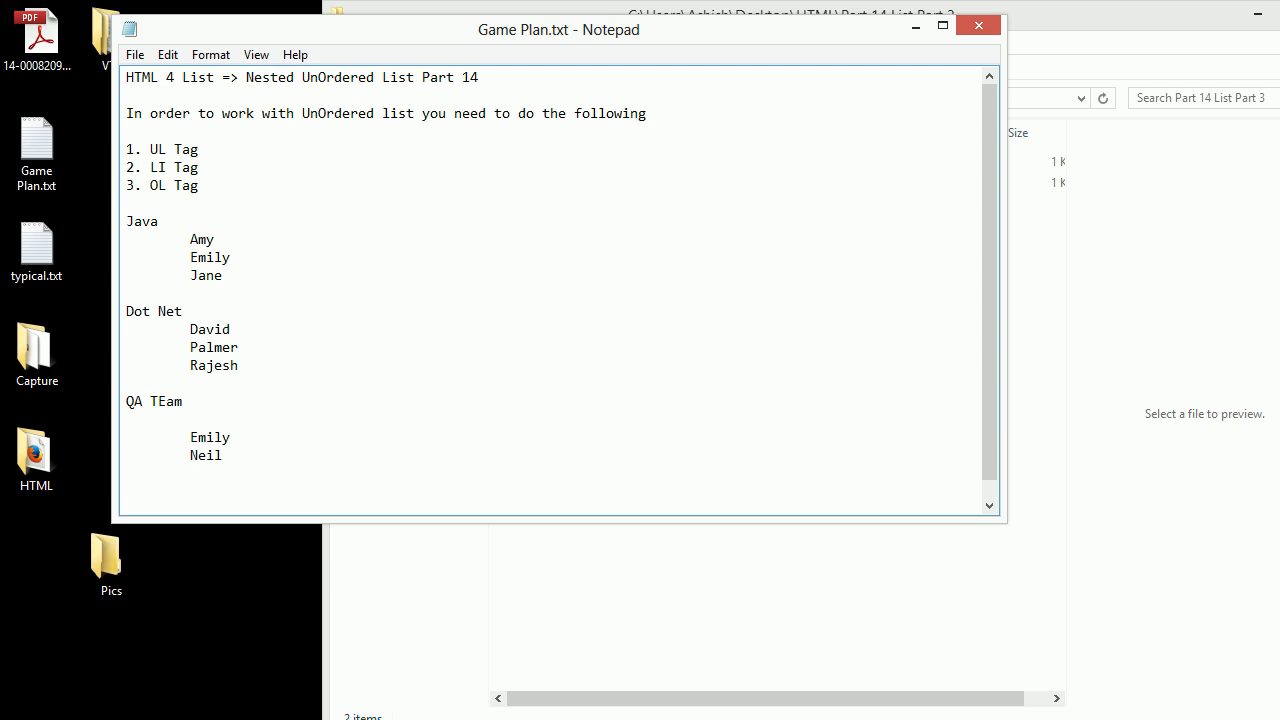
{"action": "type", "text": "Hawk"}
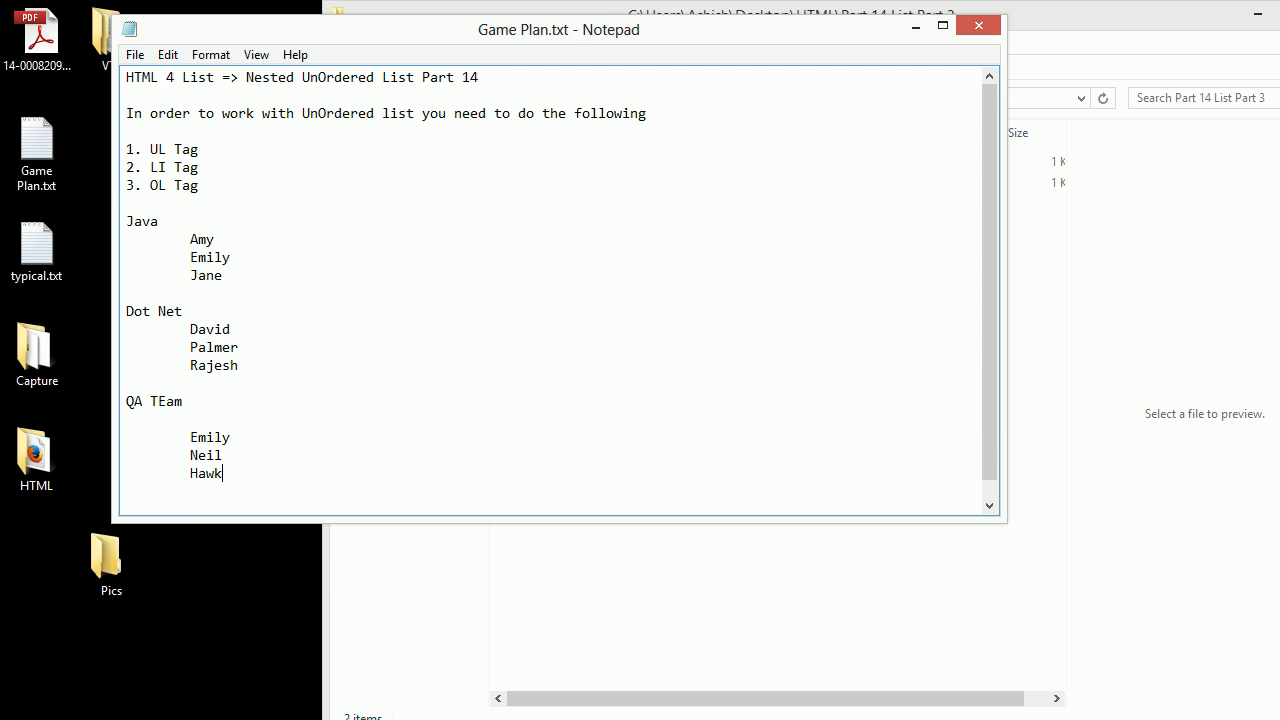
{"action": "left_click", "coordinate": [128, 364]}
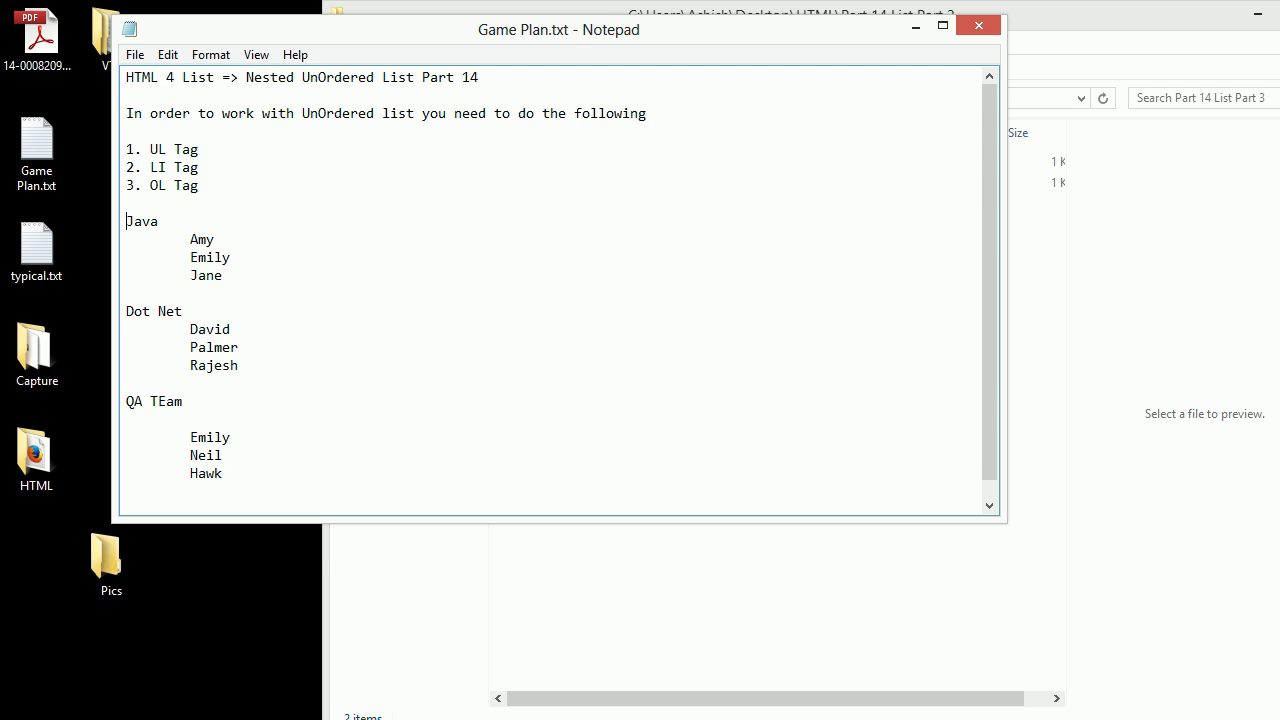
Open the team list with a <ul> tag on the blank line above Java.
{"action": "left_click", "coordinate": [128, 204]}
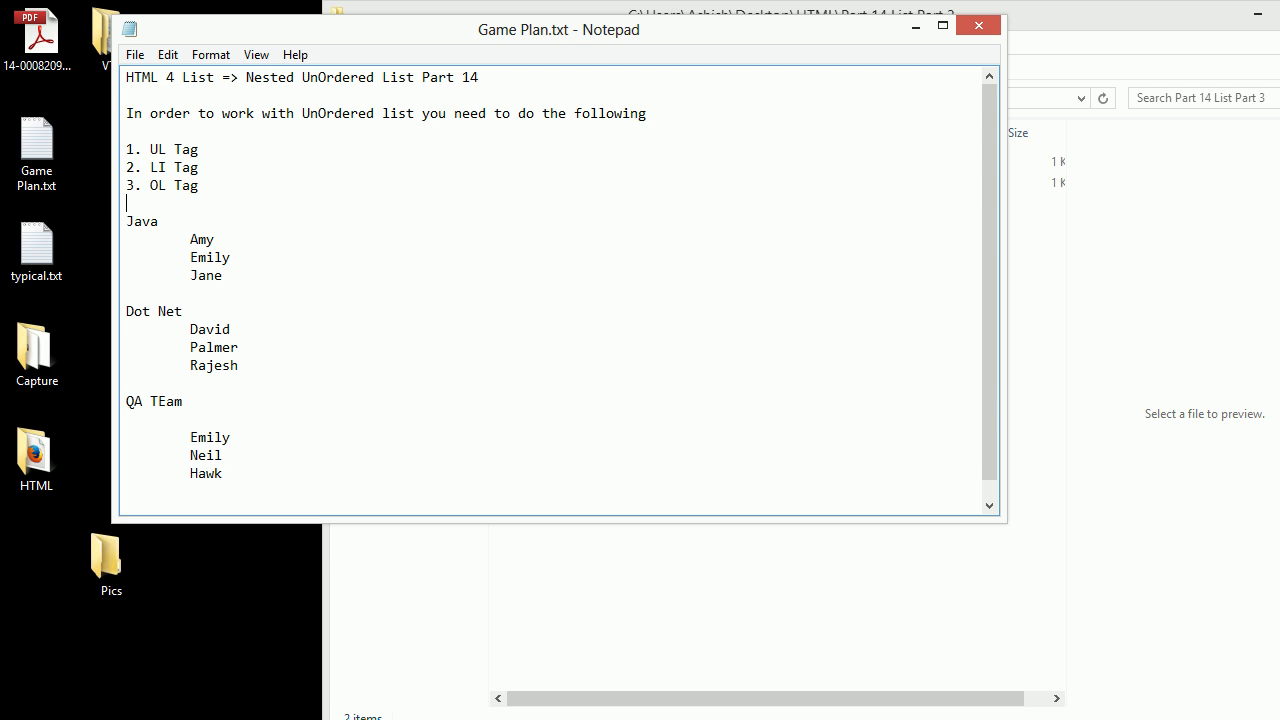
{"action": "type", "text": "?"}
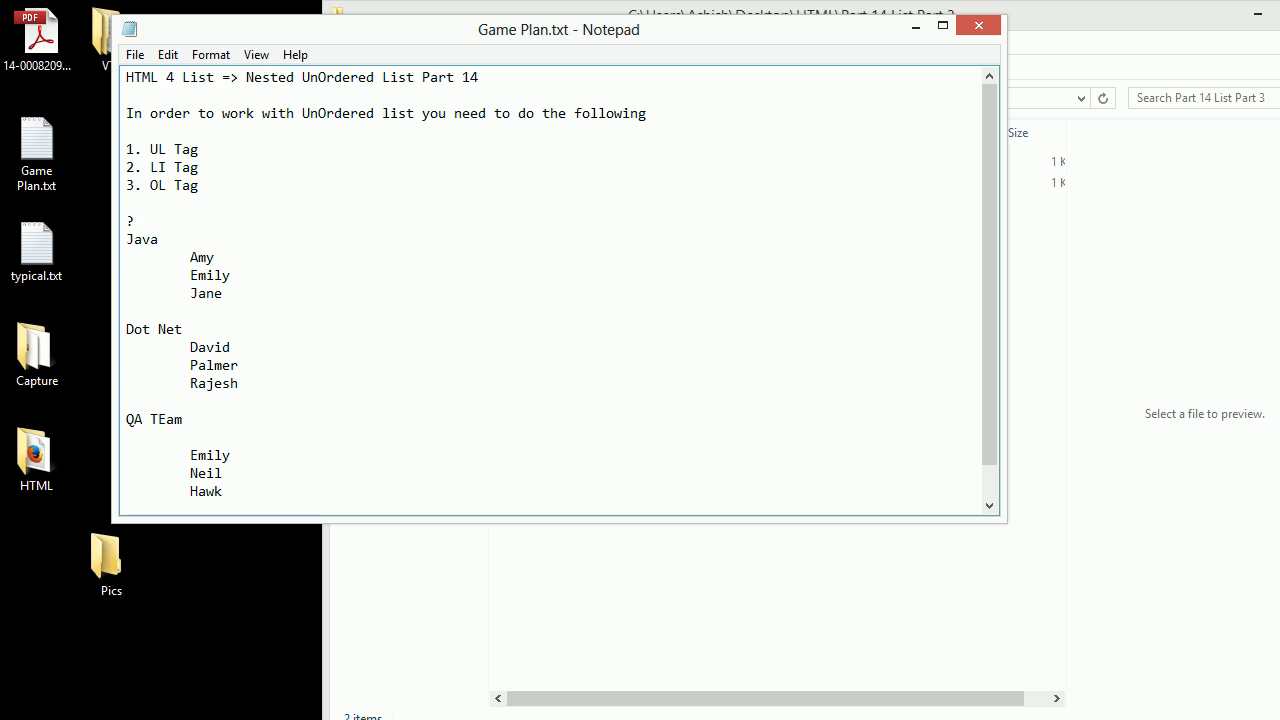
{"action": "type", "text": "<ul"}
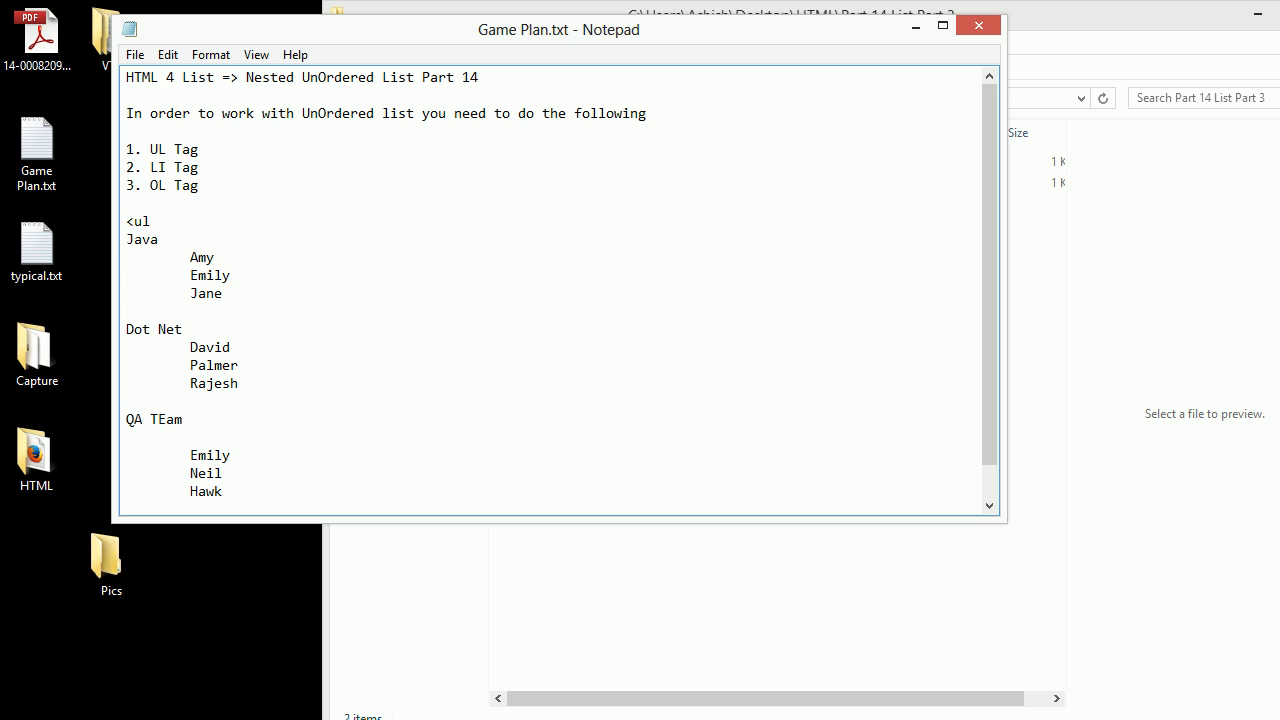
{"action": "type", "text": ">"}
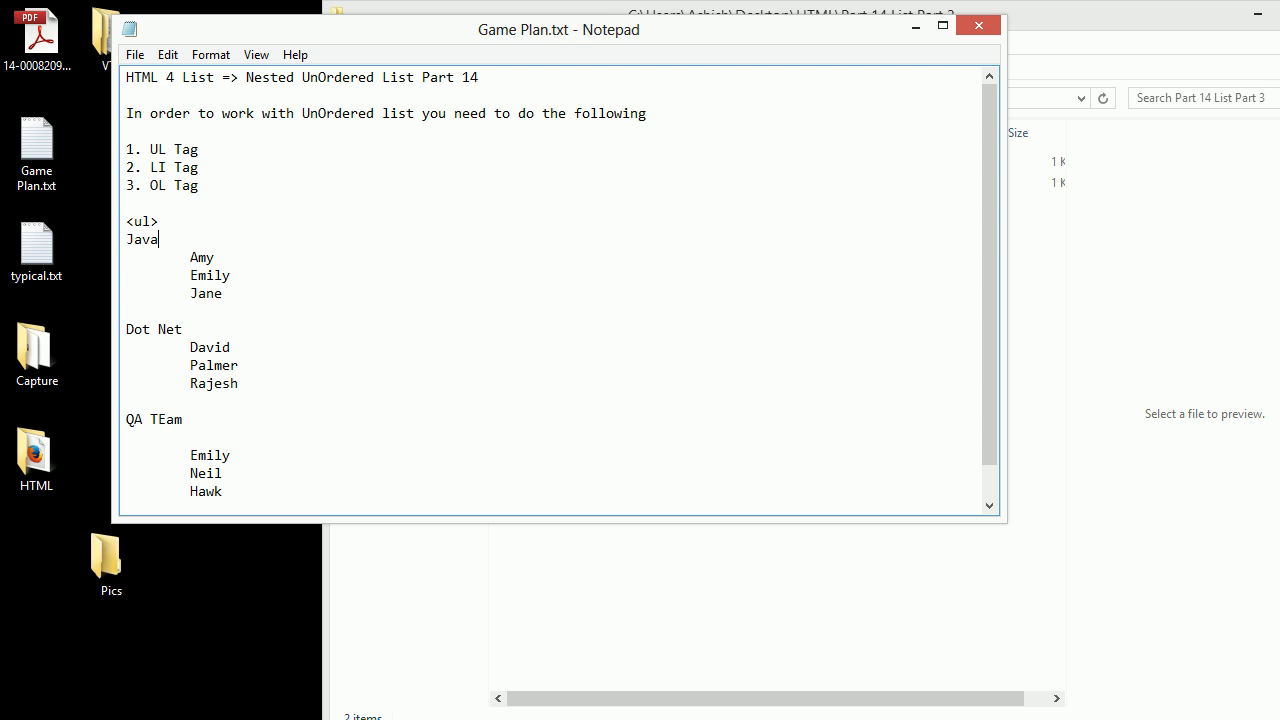
Wrap the Java group in <li> before Java and </li> after Jane.
{"action": "type", "text": "<li>"}
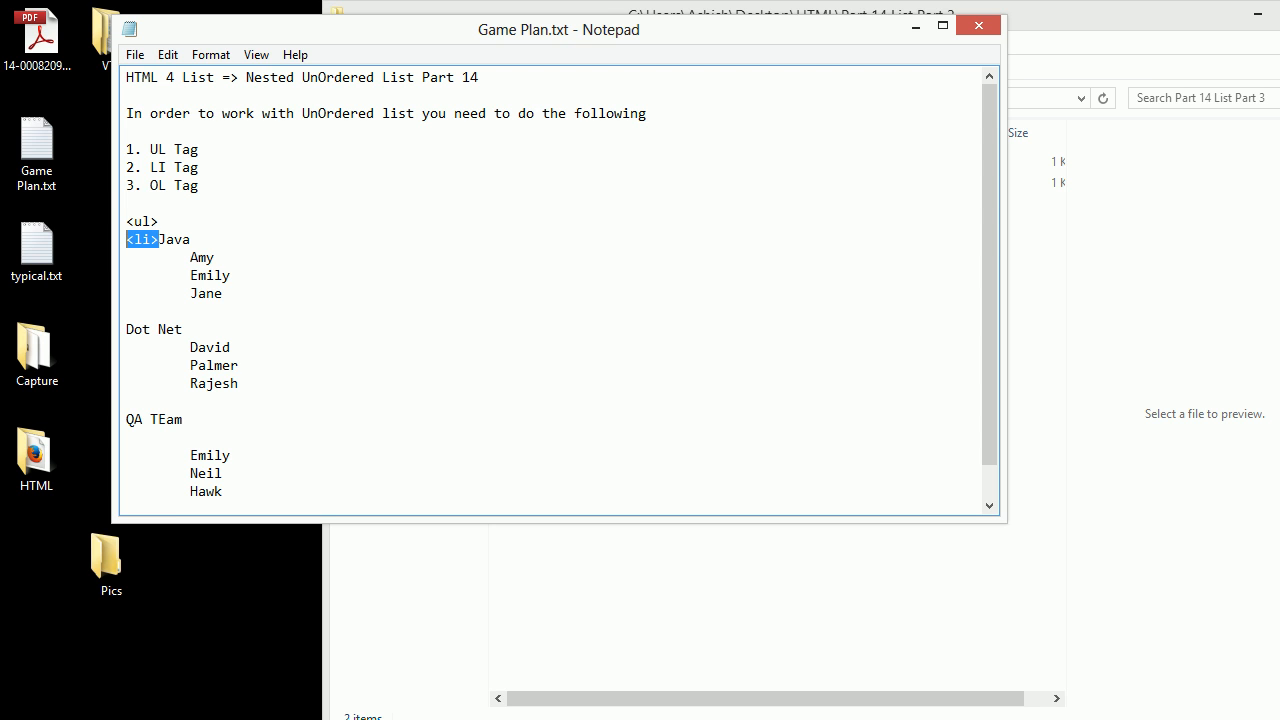
{"action": "type", "text": "<li>"}
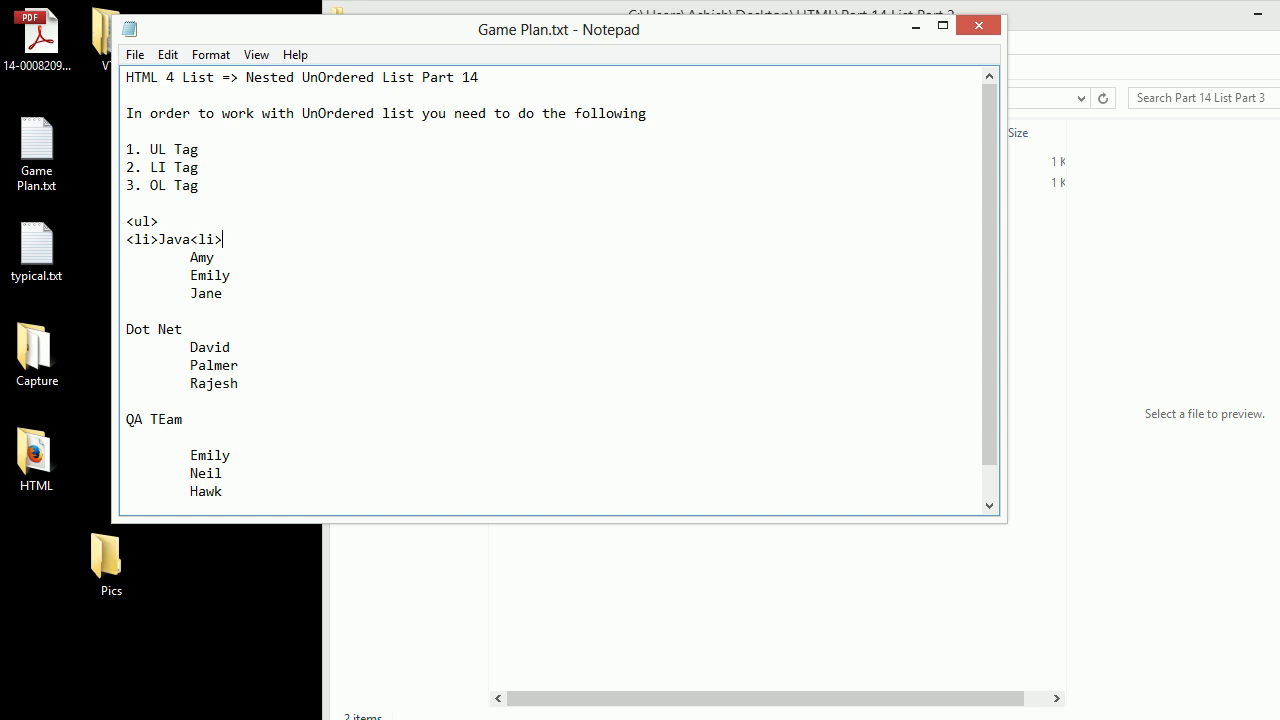
{"action": "key", "text": "BackSpace"}
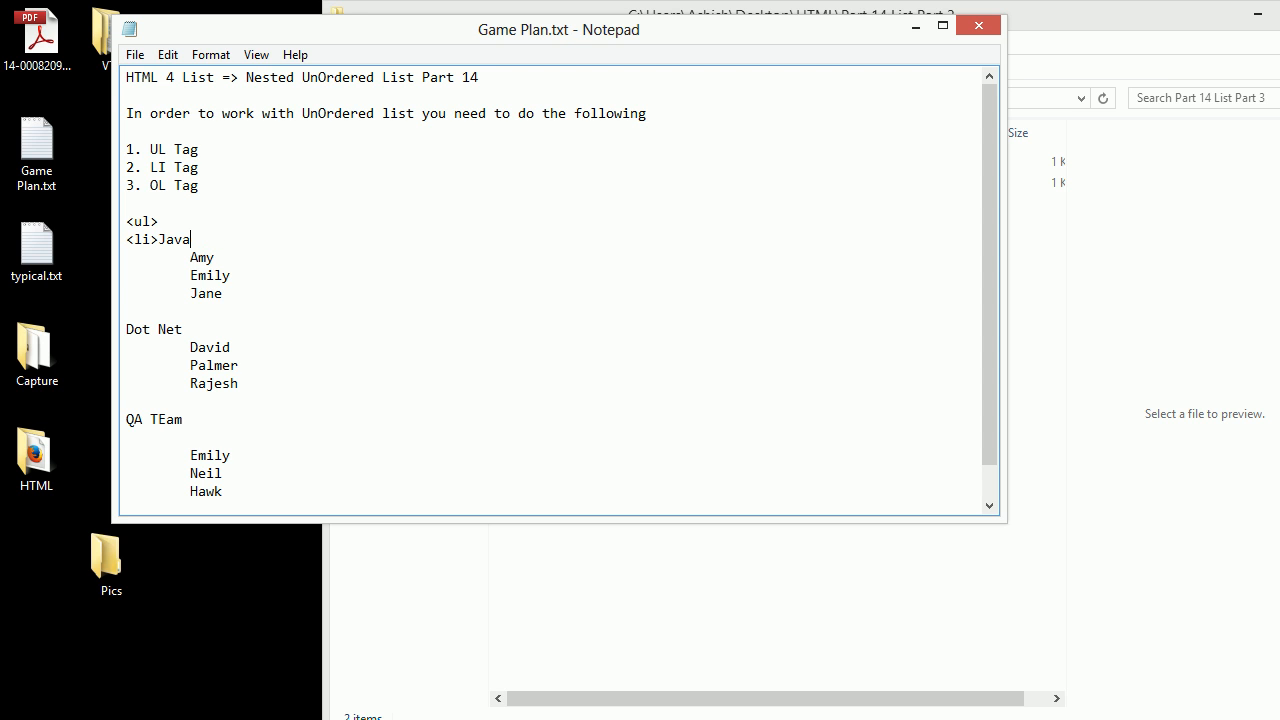
{"action": "left_click", "coordinate": [126, 310]}
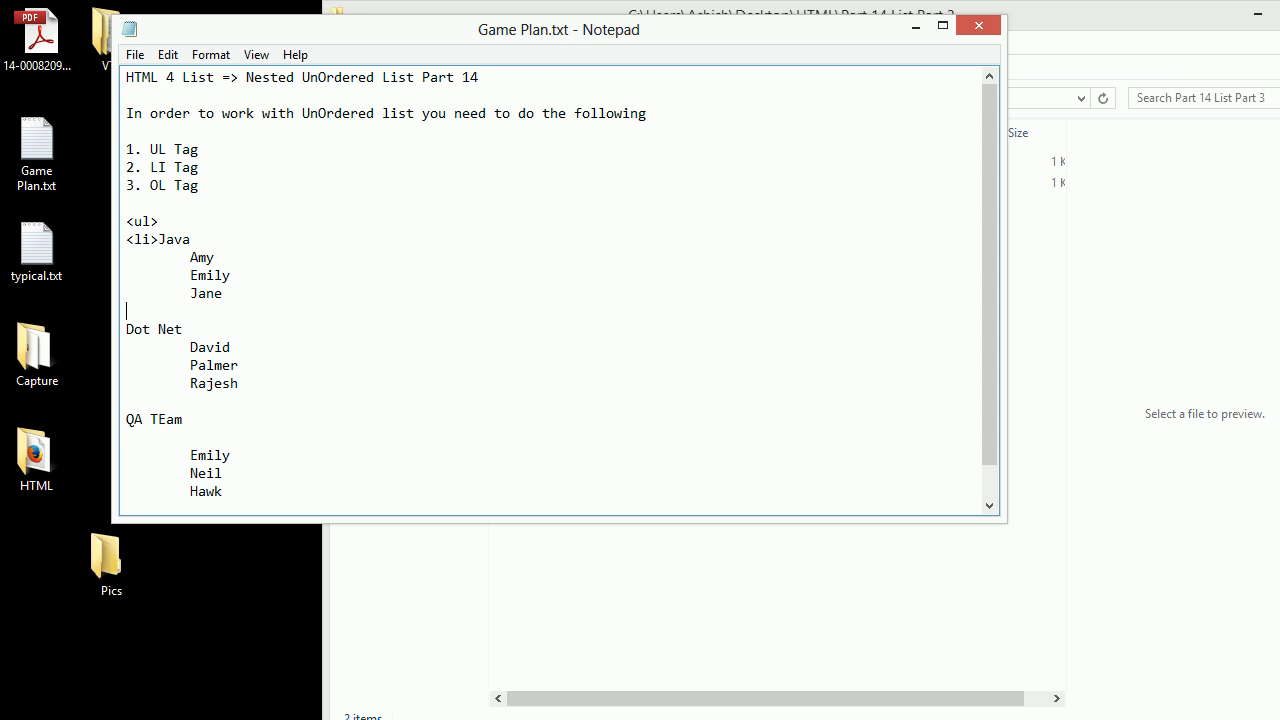
{"action": "type", "text": "</li>"}
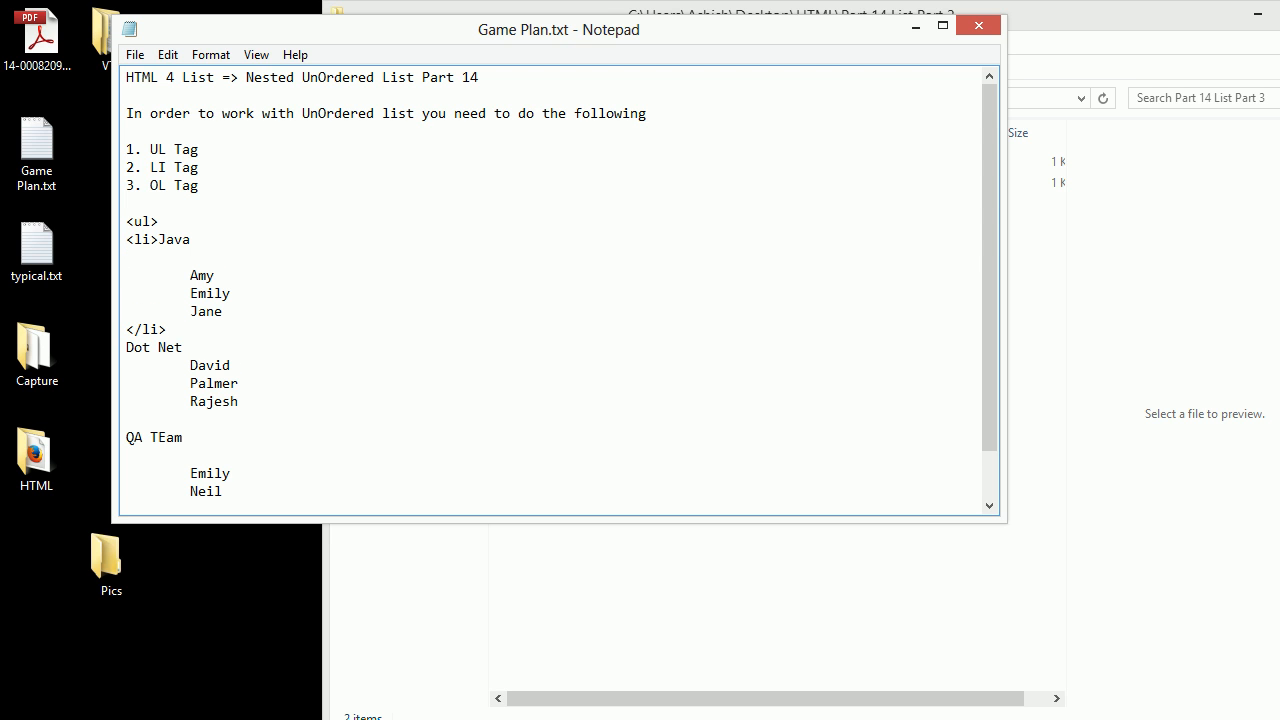
Start a nested <ul> under Java and tag the Amy lines as list items.
{"action": "type", "text": "<i"}
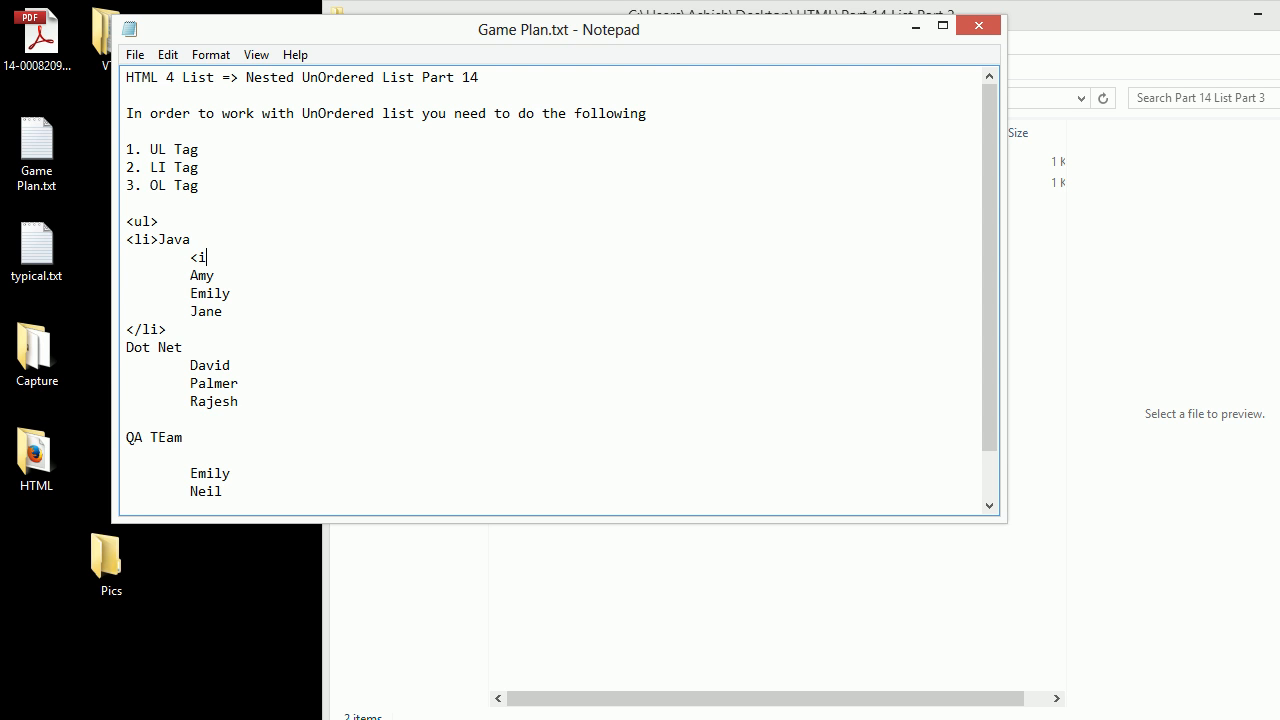
{"action": "type", "text": "ul>"}
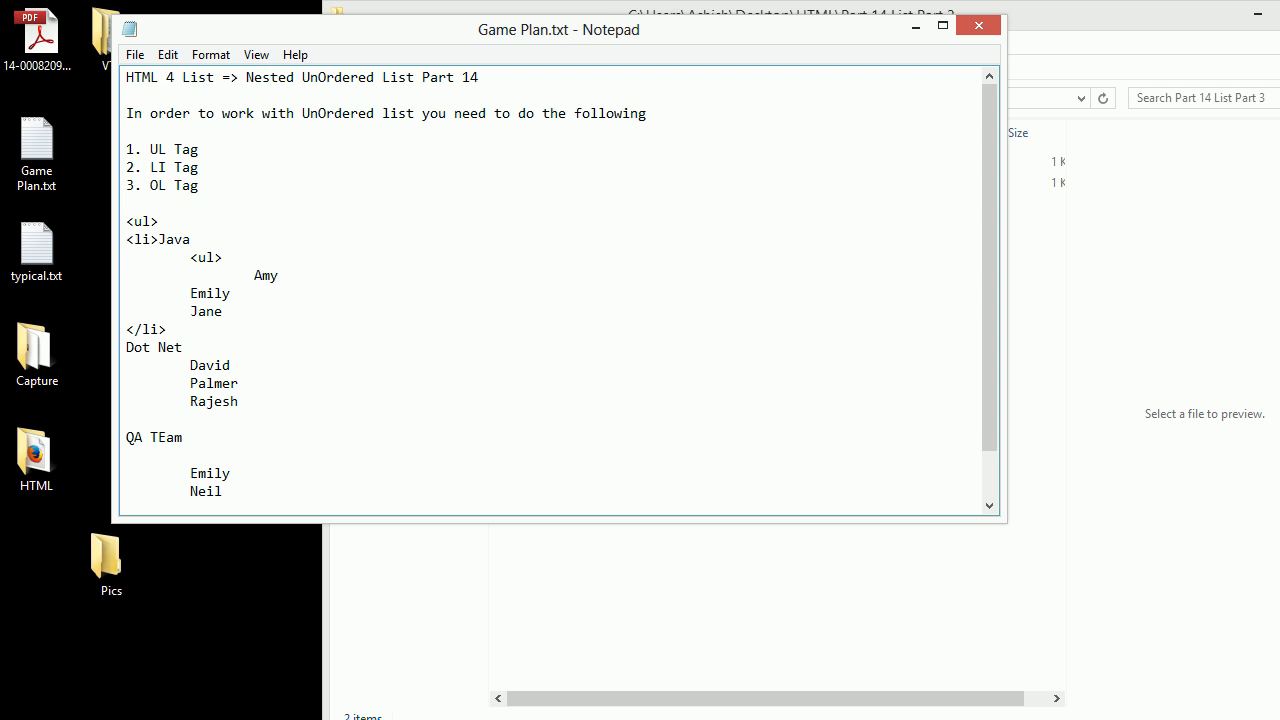
{"action": "type", "text": "<li>"}
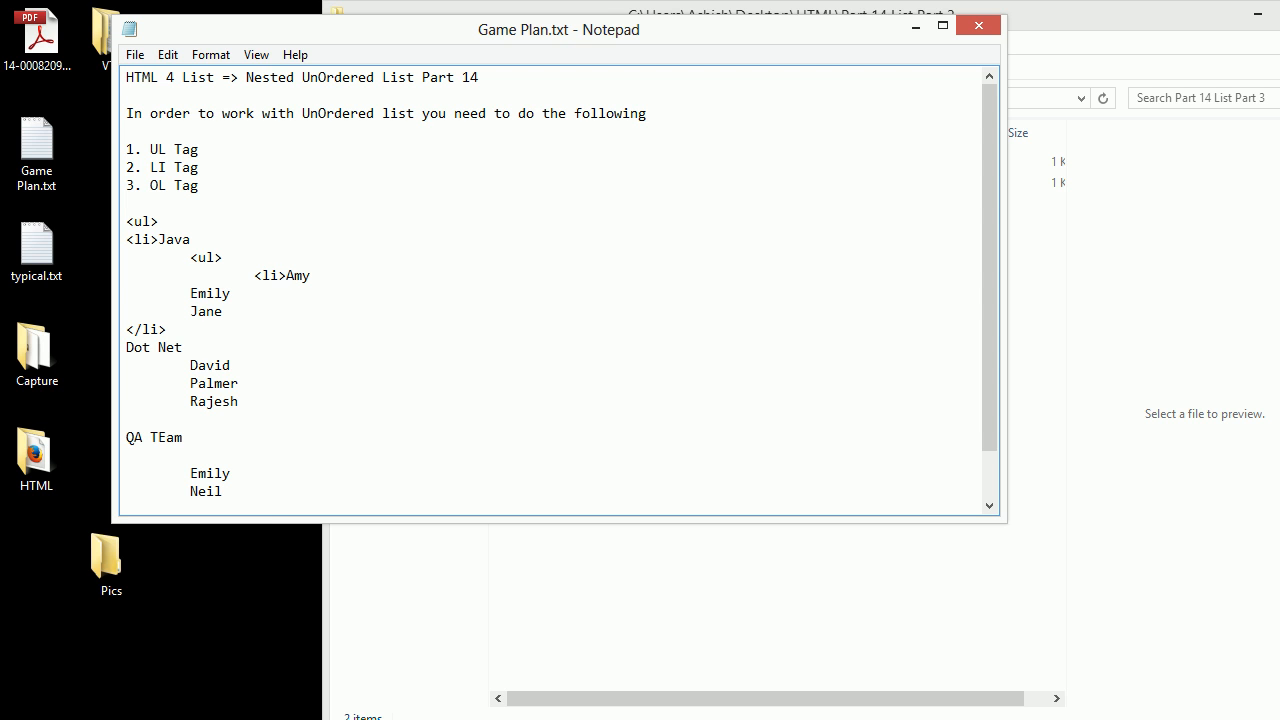
{"action": "double_click", "coordinate": [270, 276]}
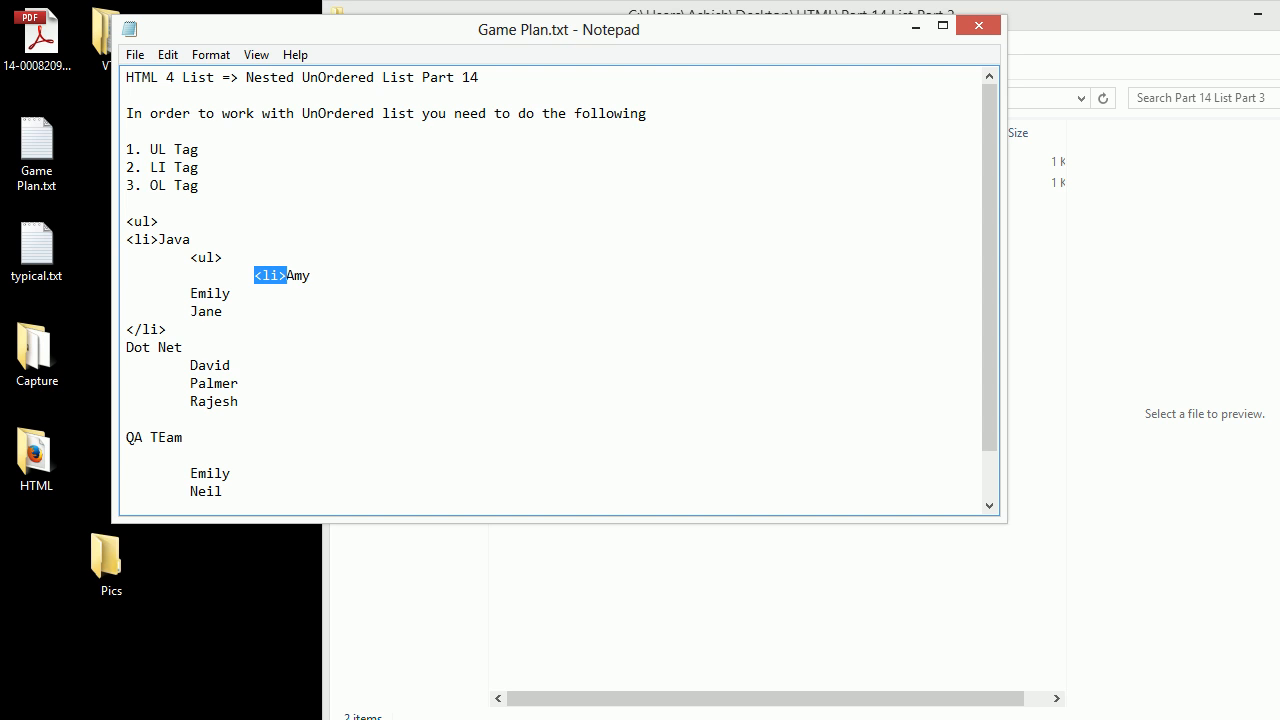
{"action": "type", "text": "<li>Amy</li>"}
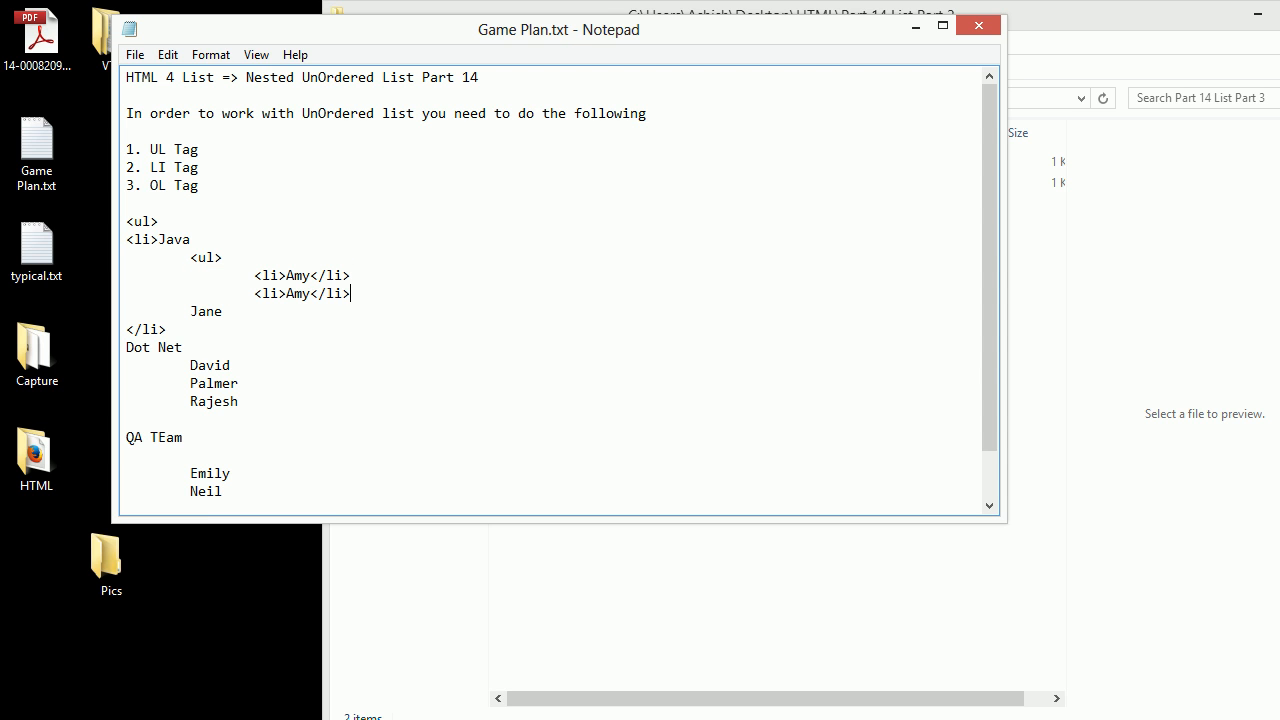
Make the members <li>Amy</li> numbered 1–3 and close the sublist with </ul>.
{"action": "double_click", "coordinate": [204, 312]}
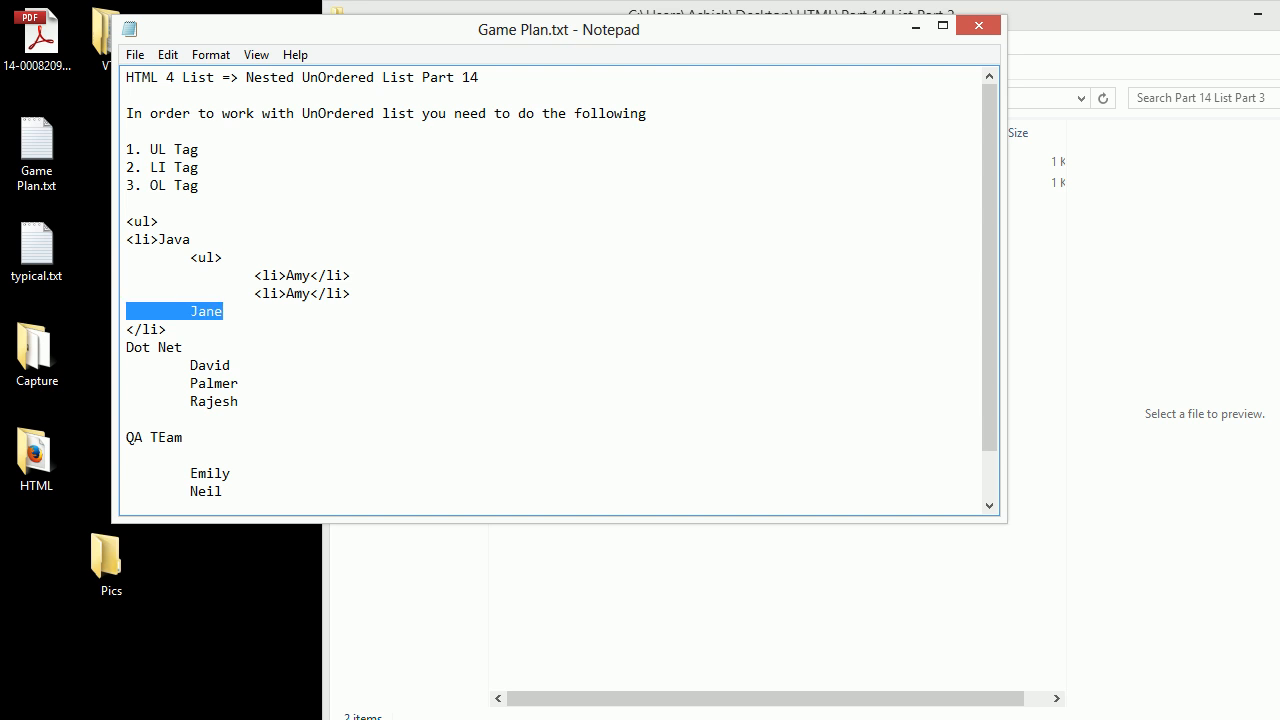
{"action": "type", "text": "<li>Amy</li>"}
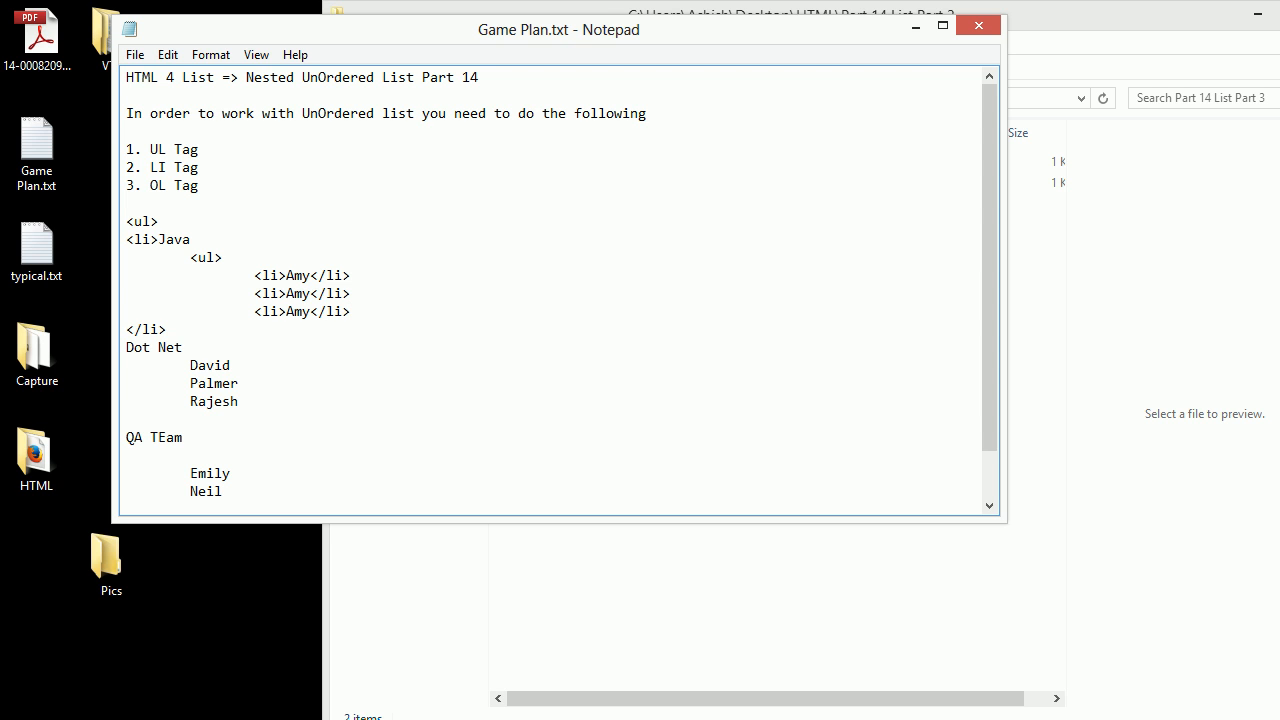
{"action": "left_click", "coordinate": [312, 276]}
{"action": "type", "text": " 1"}
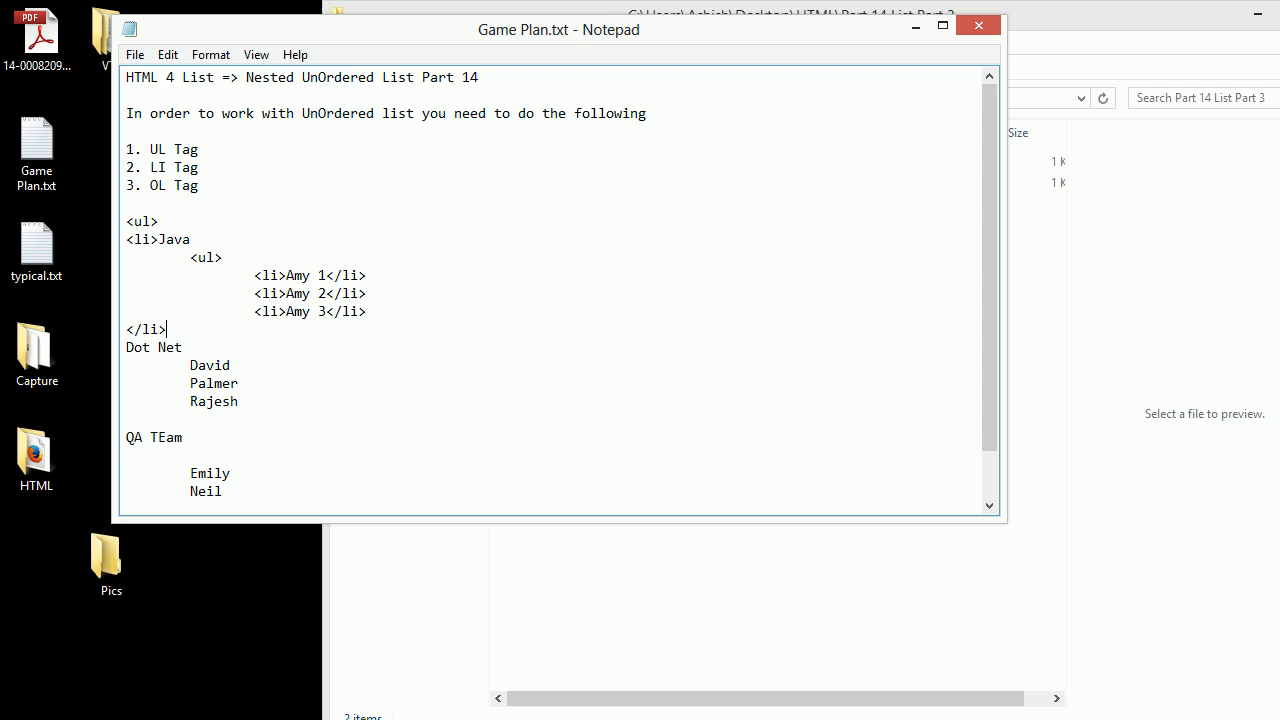
{"action": "left_click", "coordinate": [368, 312]}
{"action": "type", "text": "</ul>"}
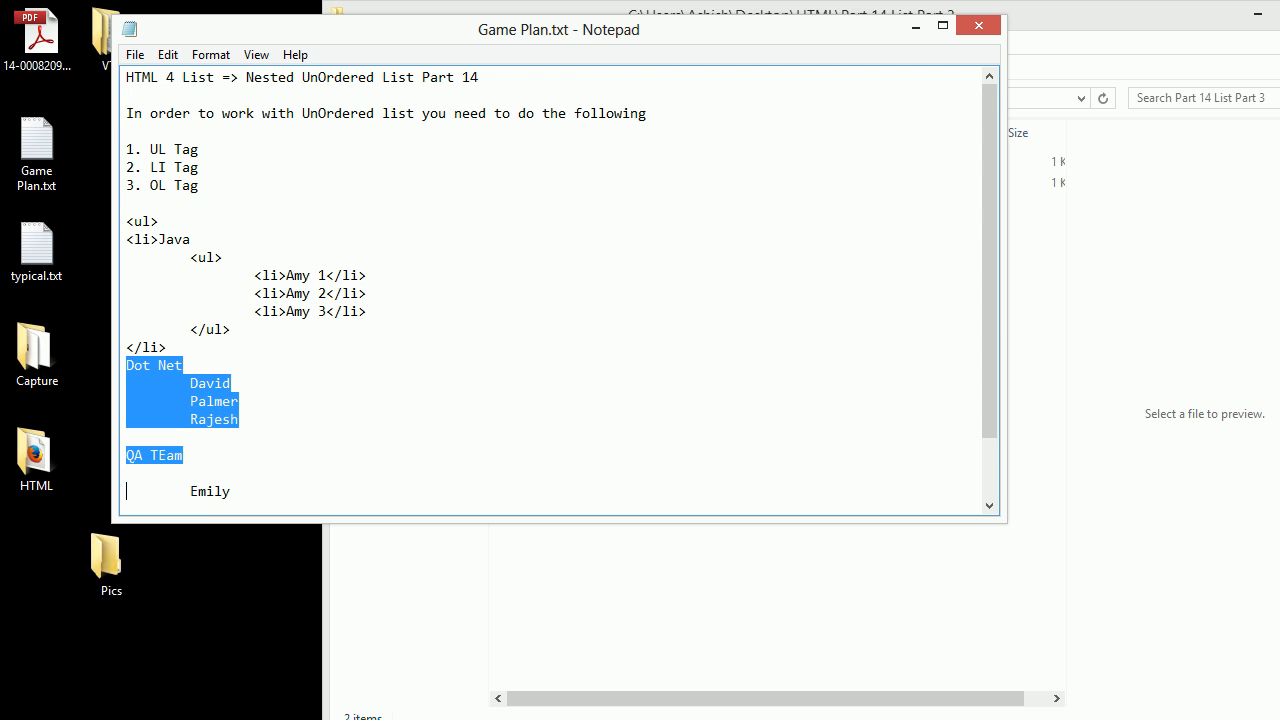
Delete the old Dot Net and QA text, close the outer list with </ul>, and copy the Java block.
{"action": "key", "text": "Delete"}
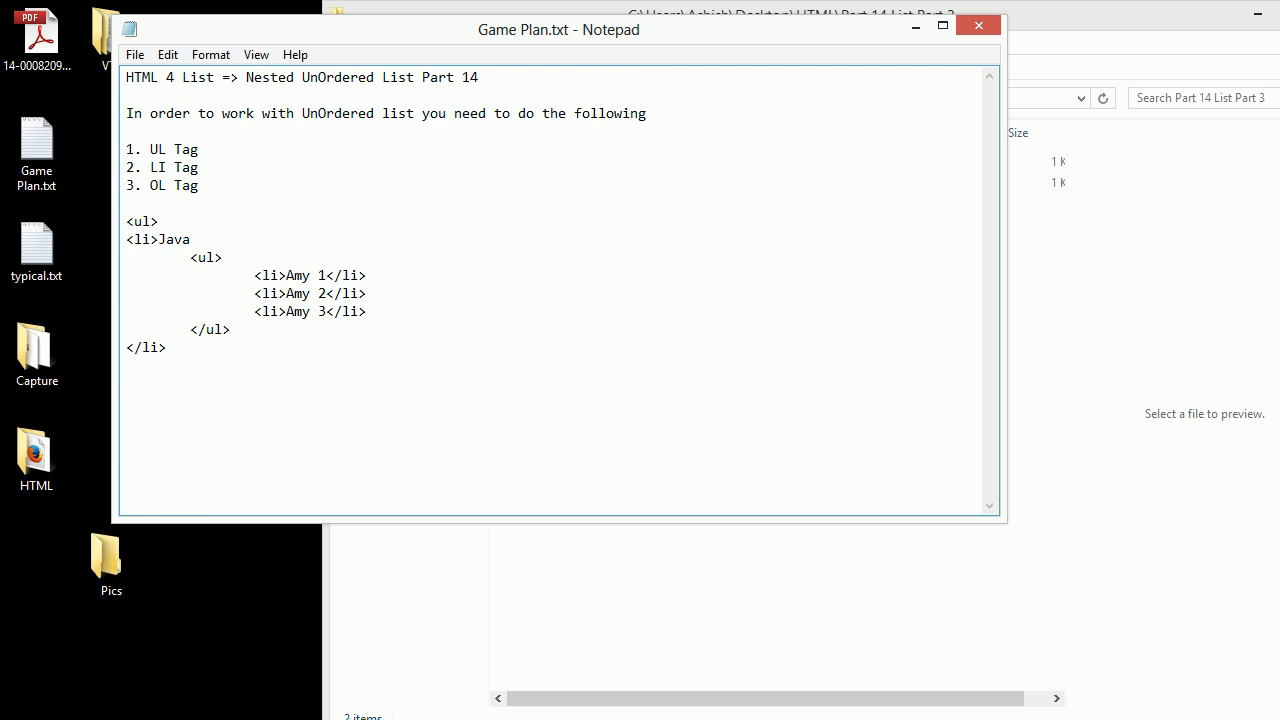
{"action": "type", "text": "</ul>"}
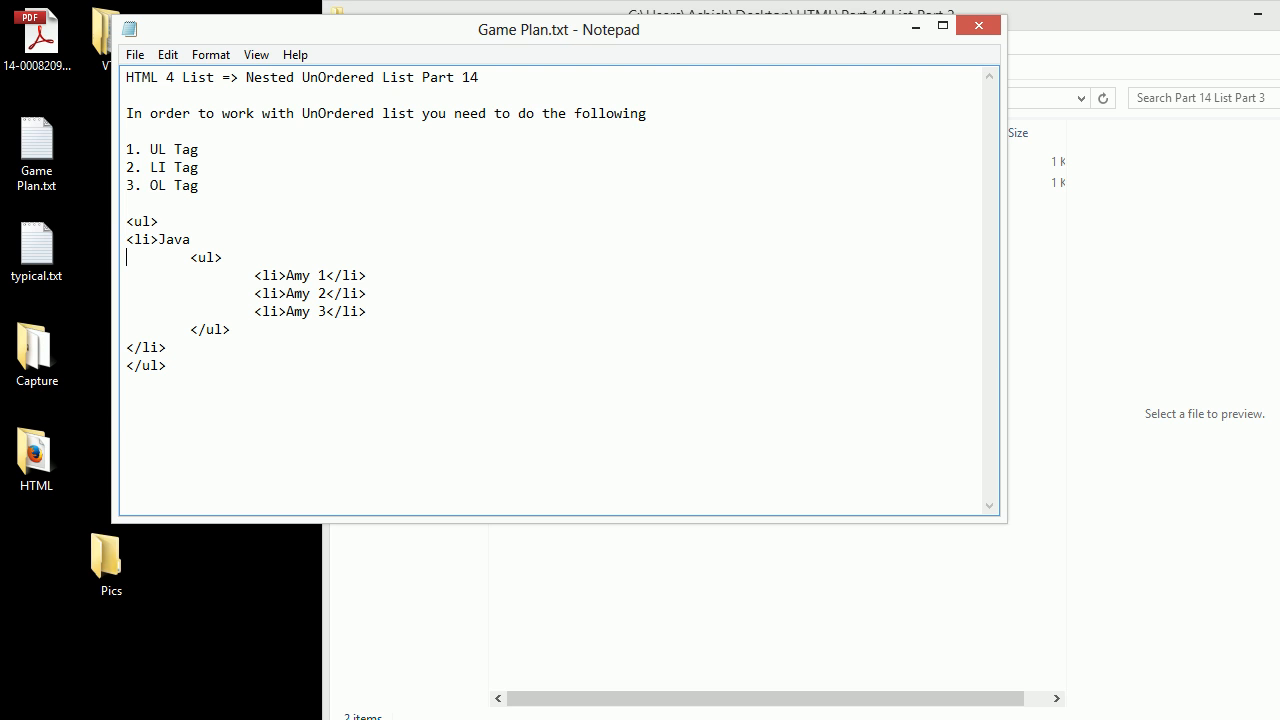
{"action": "double_click", "coordinate": [140, 220]}
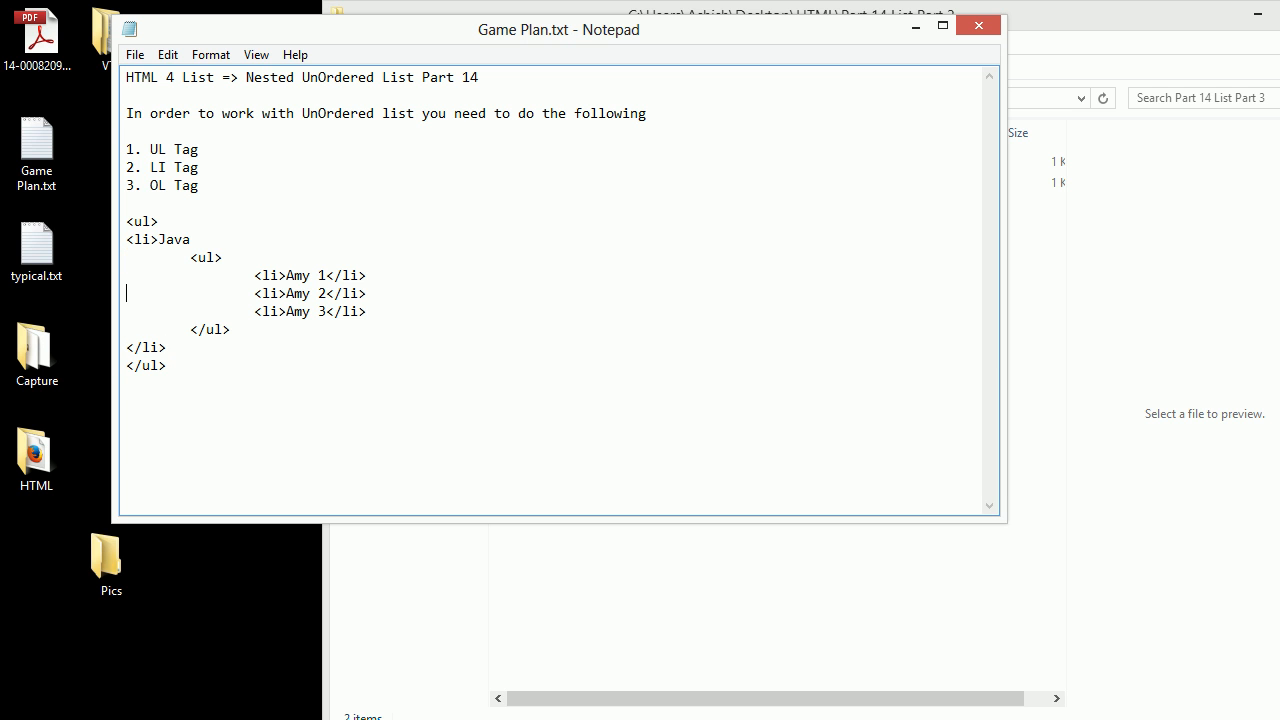
{"action": "left_click_drag", "start_coordinate": [126, 240], "coordinate": [168, 348]}
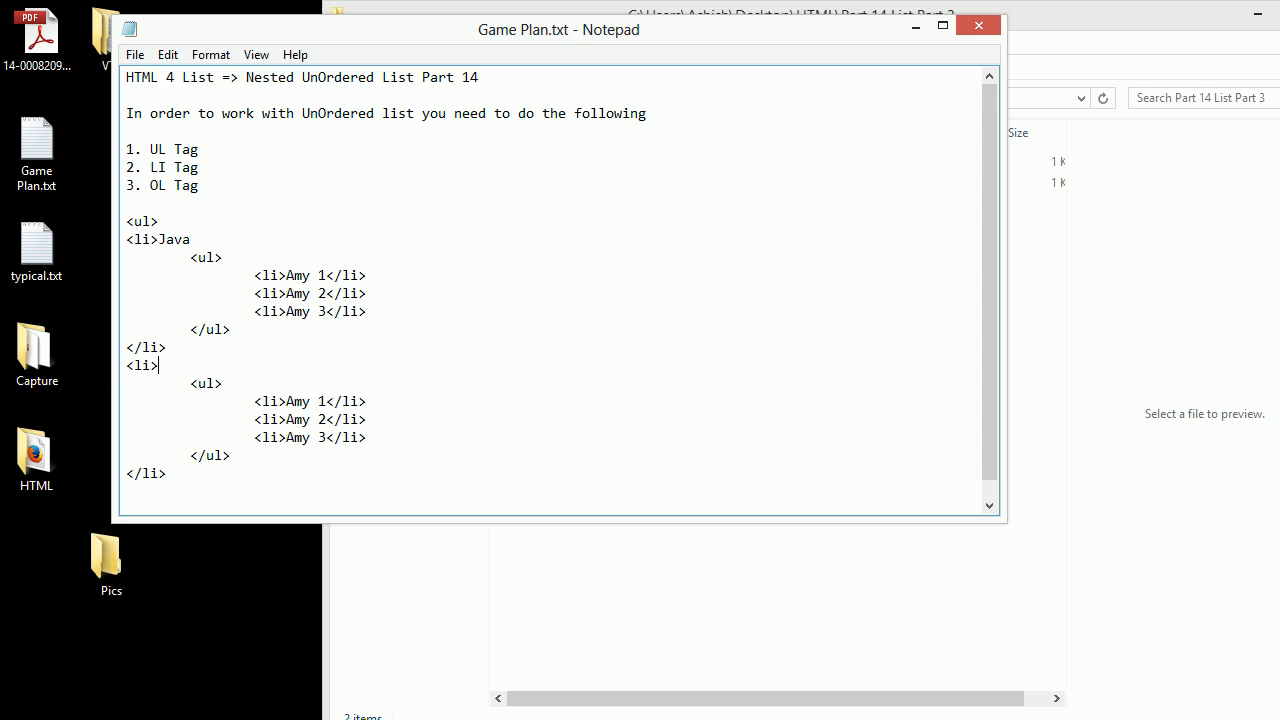
Rename the copied block Dot Net with Amy 4–6 and make Java's sublist an ol.
{"action": "type", "text": "Dot Net"}
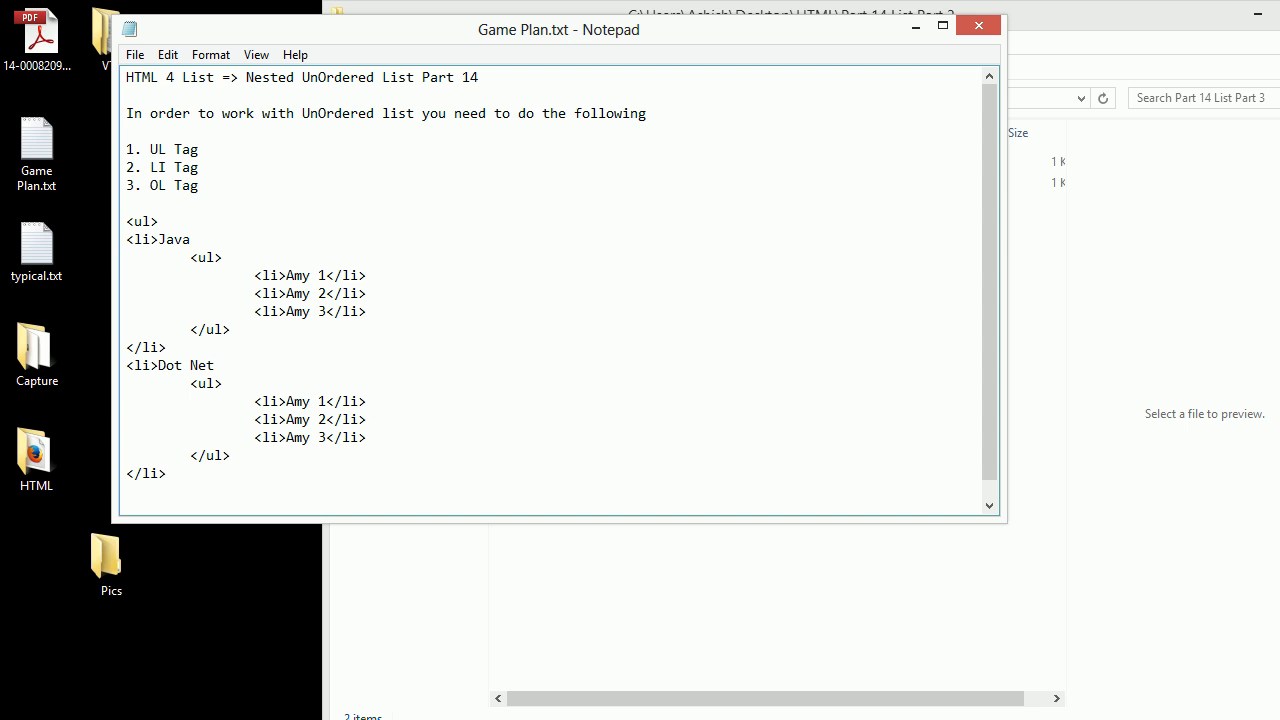
{"action": "left_click", "coordinate": [300, 400]}
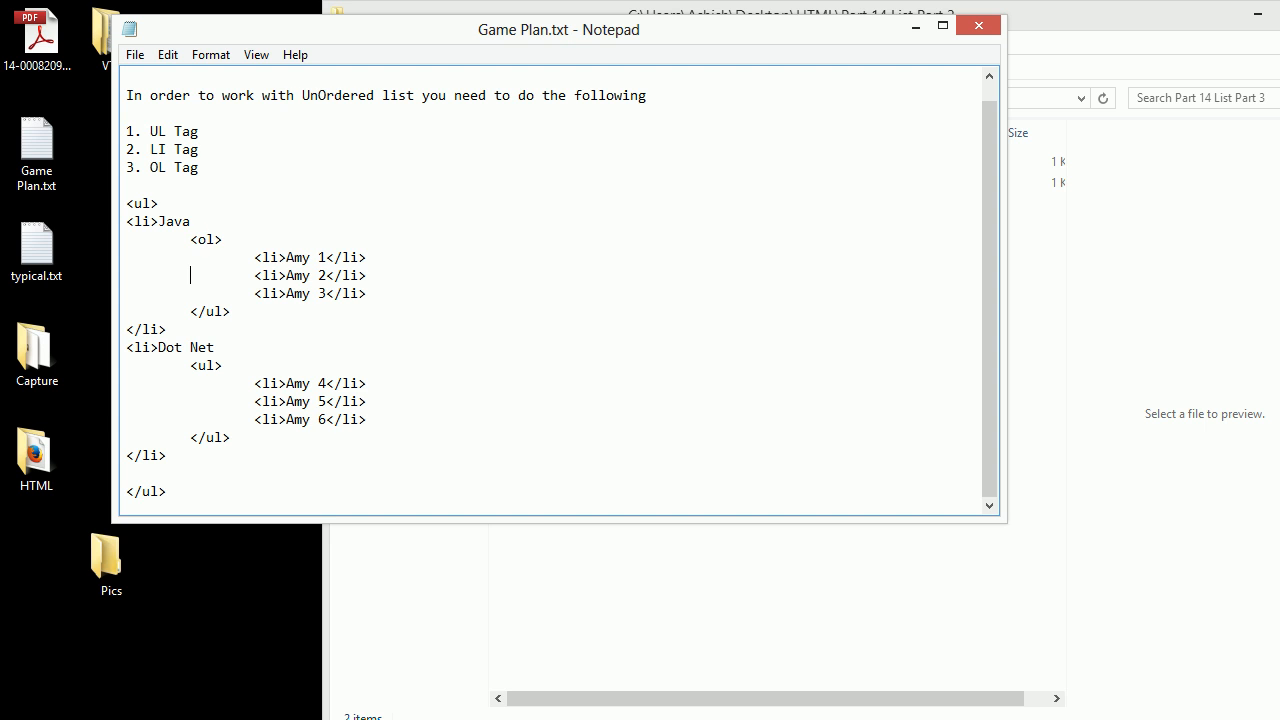
{"action": "type", "text": "o"}
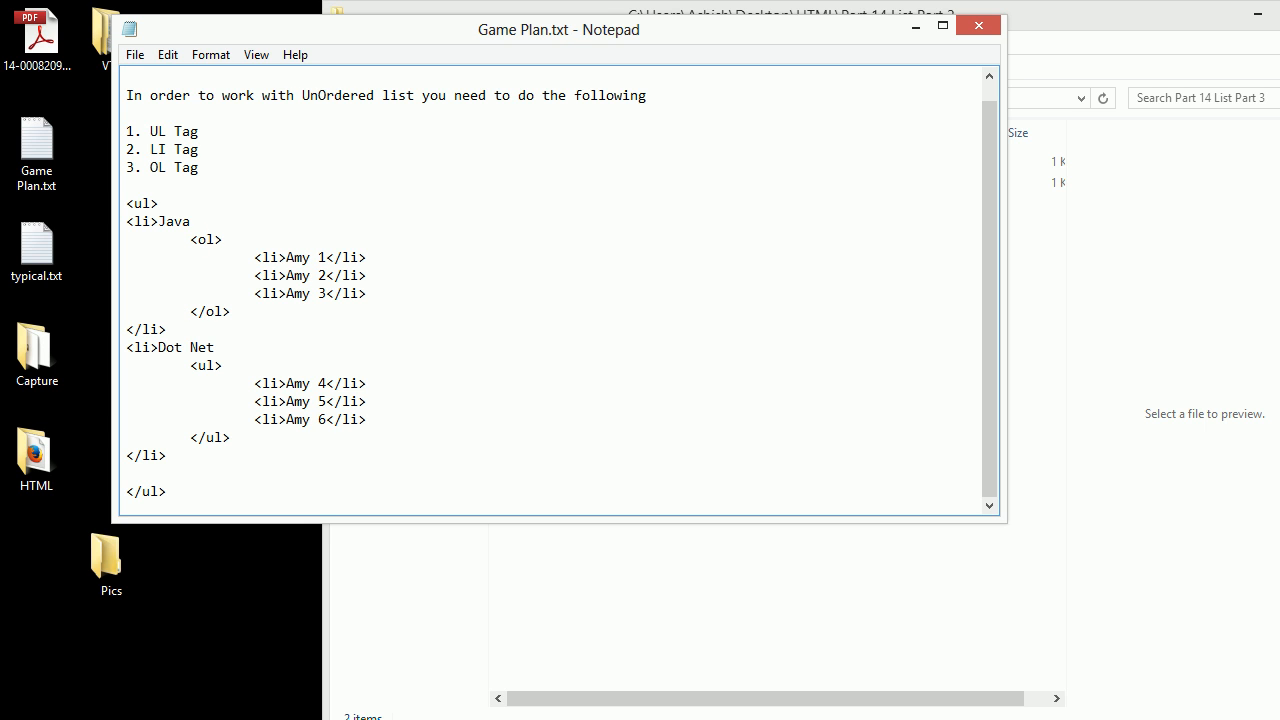
{"action": "left_click", "coordinate": [210, 312]}
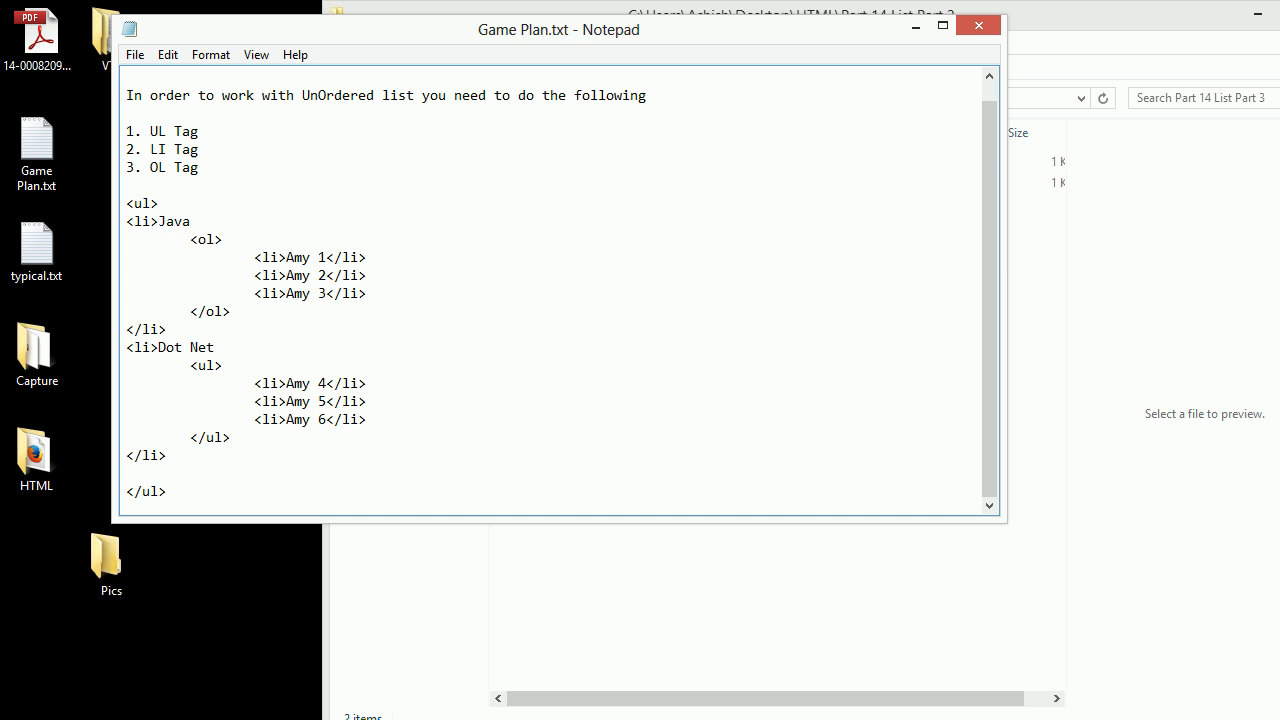
Open index.html from the project folder with Notepad.
{"action": "left_click", "coordinate": [556, 182]}
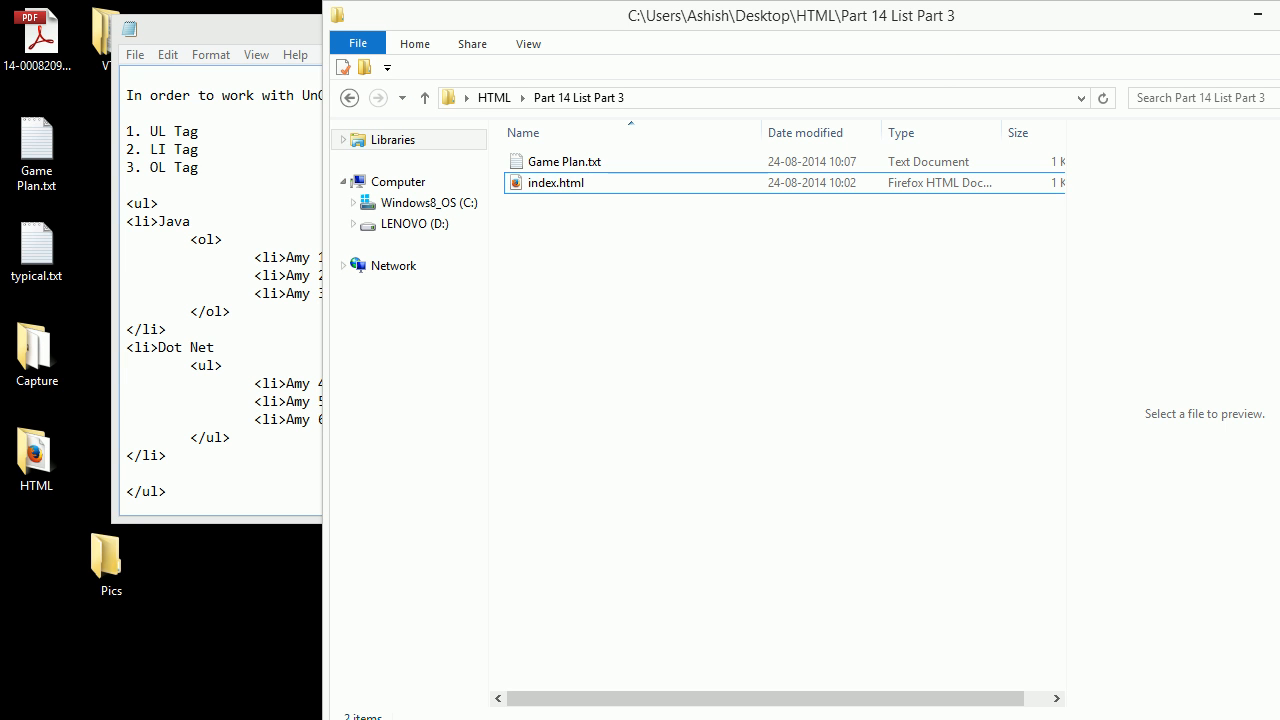
{"action": "right_click", "coordinate": [556, 182]}
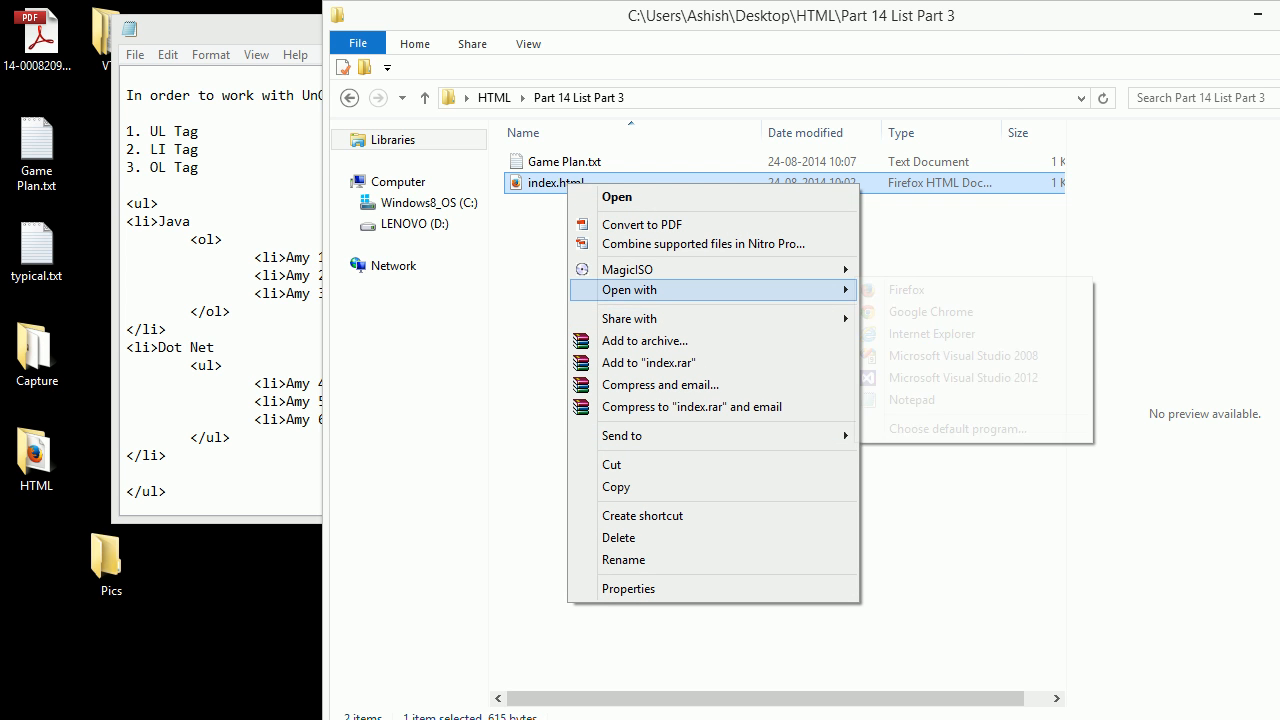
{"action": "left_click", "coordinate": [912, 400]}
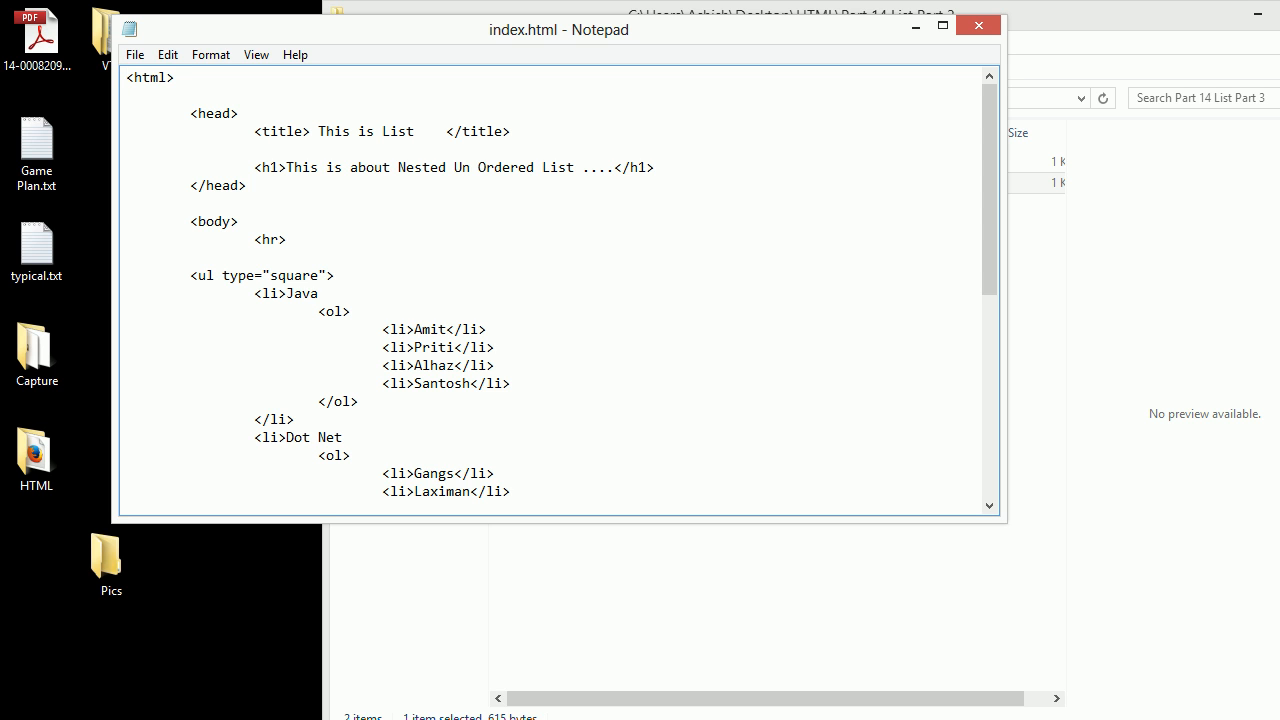
Scroll through index.html and highlight the Dot Net item with its members sublist.
{"action": "left_click", "coordinate": [122, 76]}
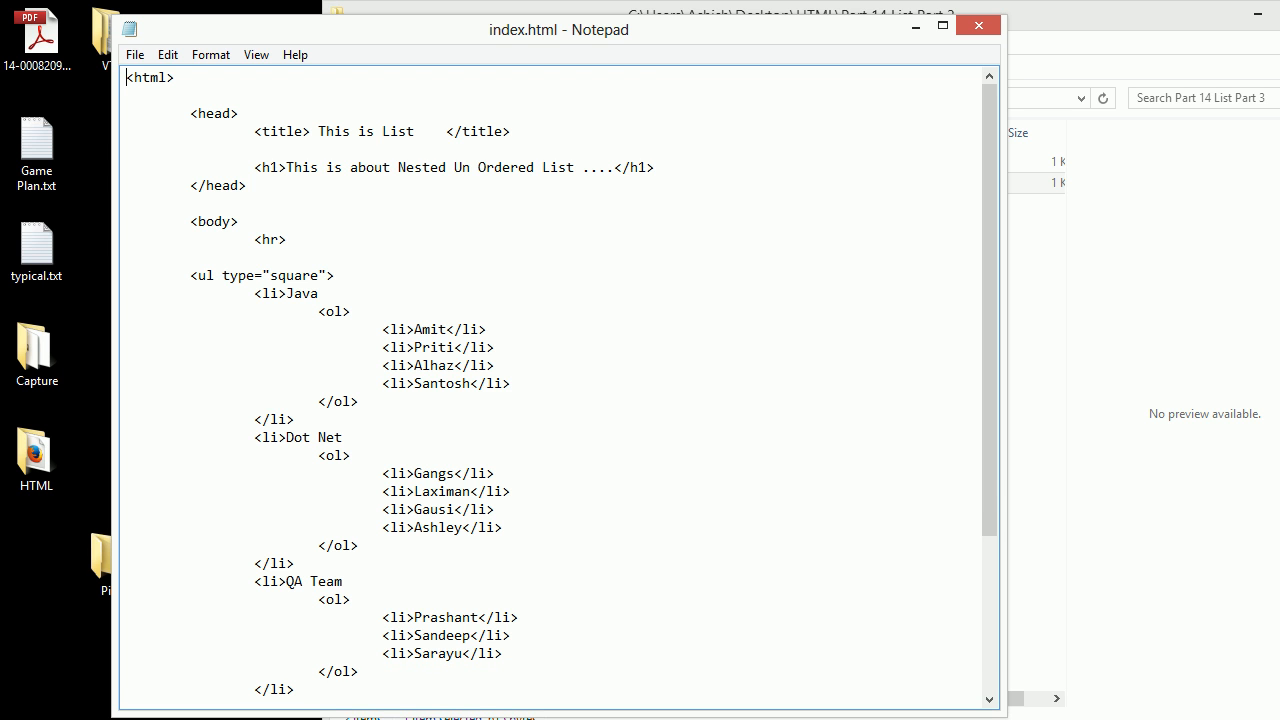
{"action": "scroll", "scroll_direction": "down", "scroll_amount": 3}
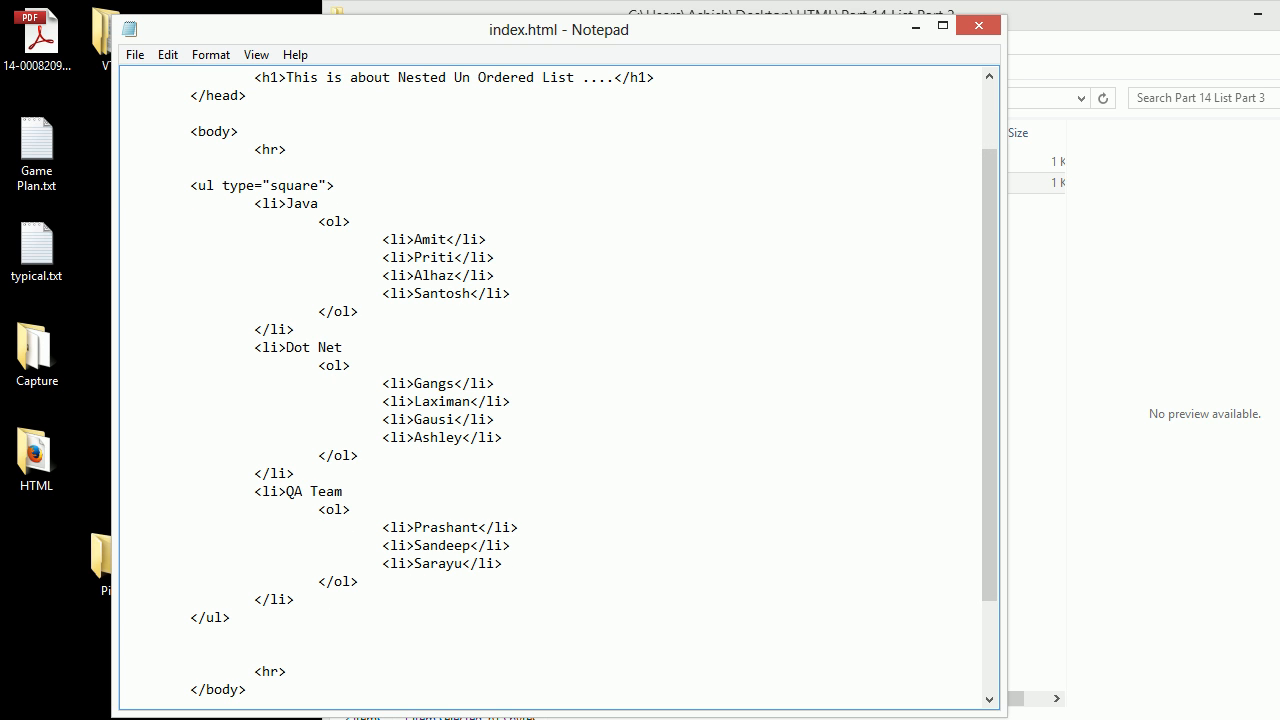
{"action": "left_click_drag", "start_coordinate": [188, 184], "coordinate": [228, 616]}
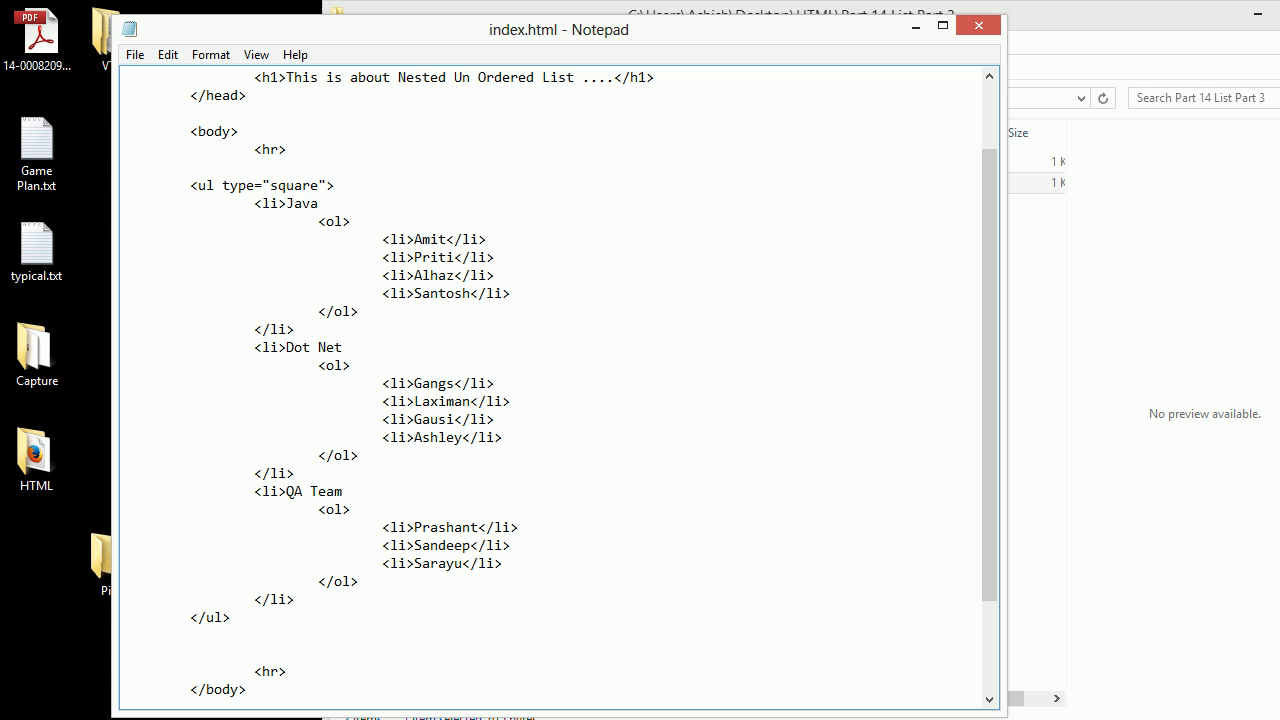
{"action": "left_click_drag", "start_coordinate": [254, 204], "coordinate": [292, 328]}
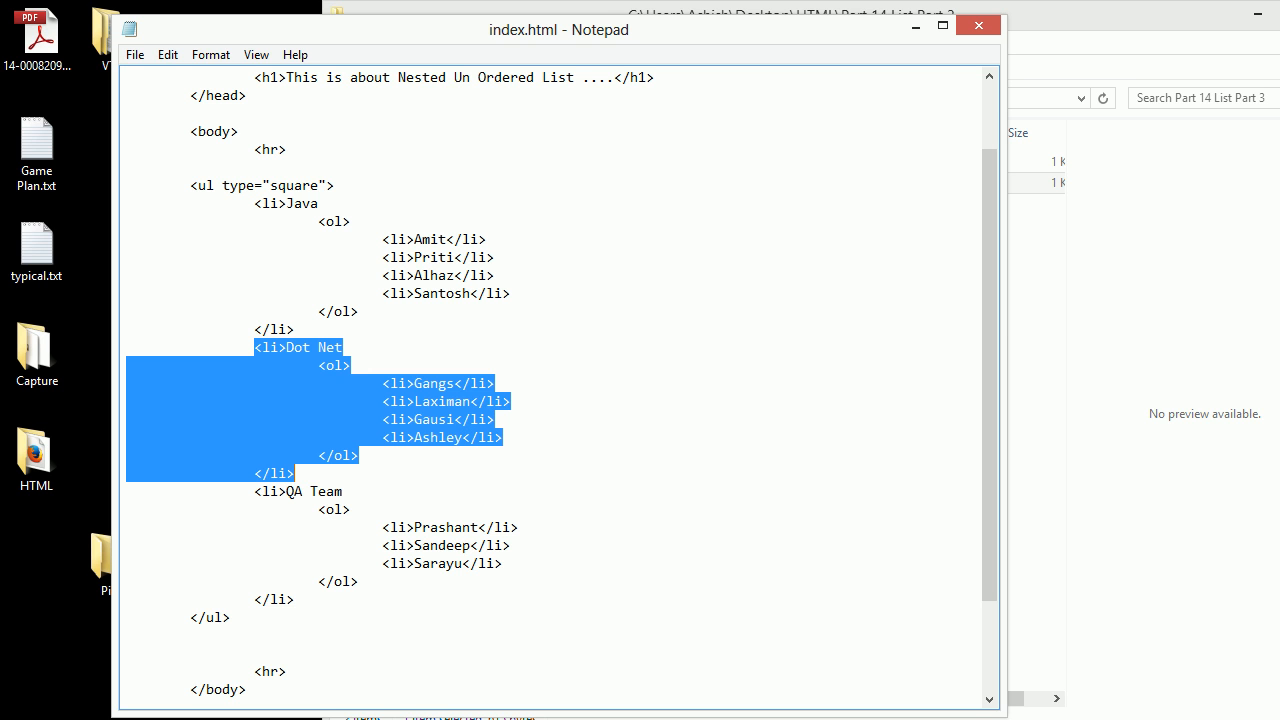
Highlight the Java members sublist, then close the index.html window.
{"action": "left_click", "coordinate": [252, 492]}
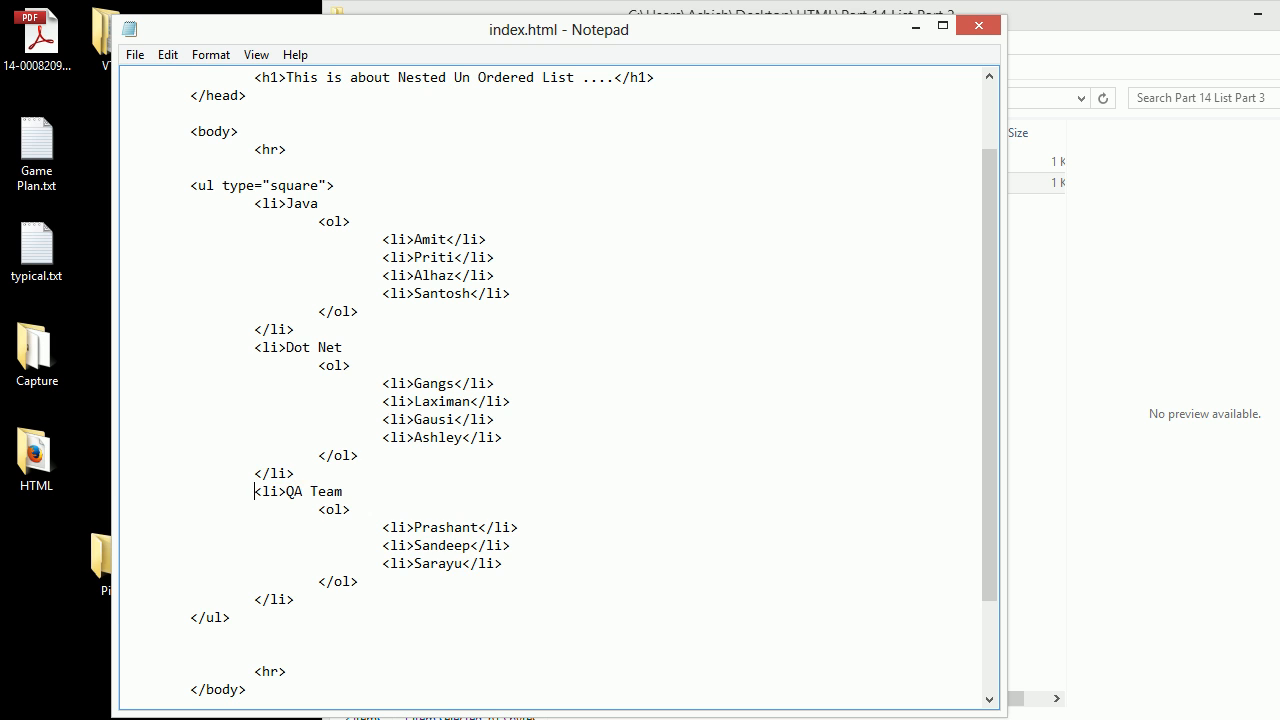
{"action": "left_click_drag", "start_coordinate": [252, 492], "coordinate": [294, 600]}
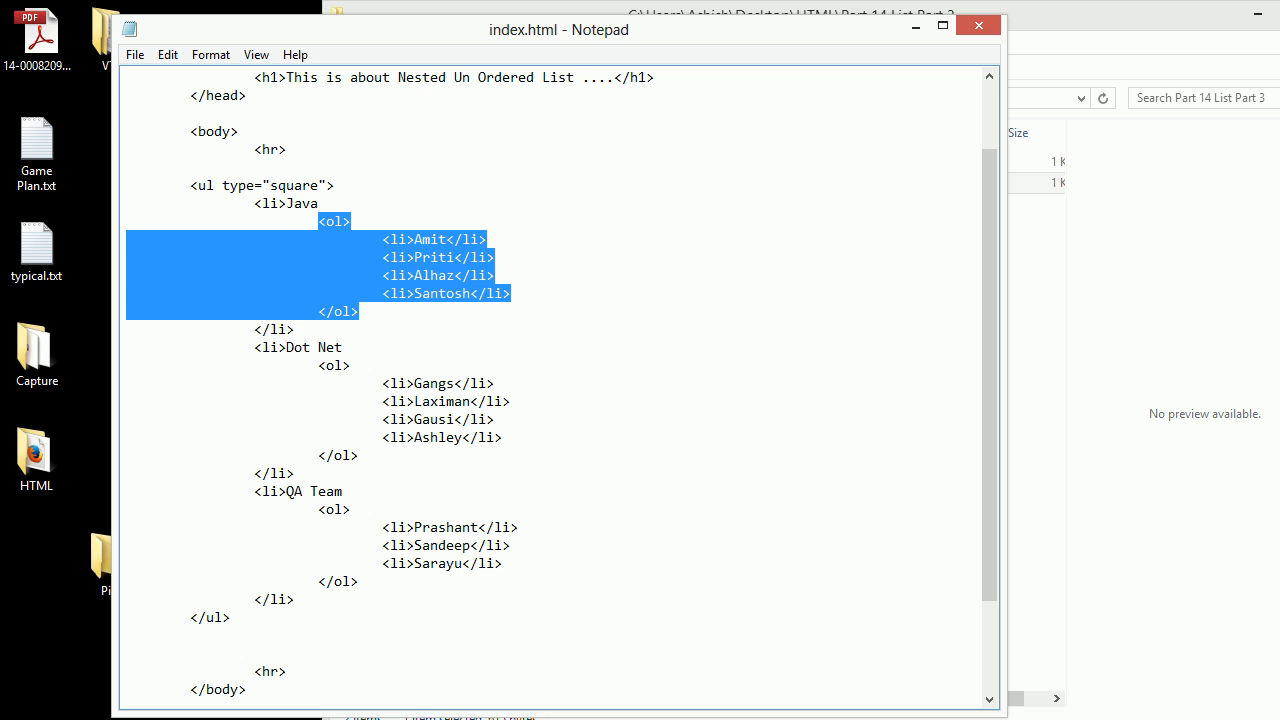
{"action": "left_click", "coordinate": [134, 54]}
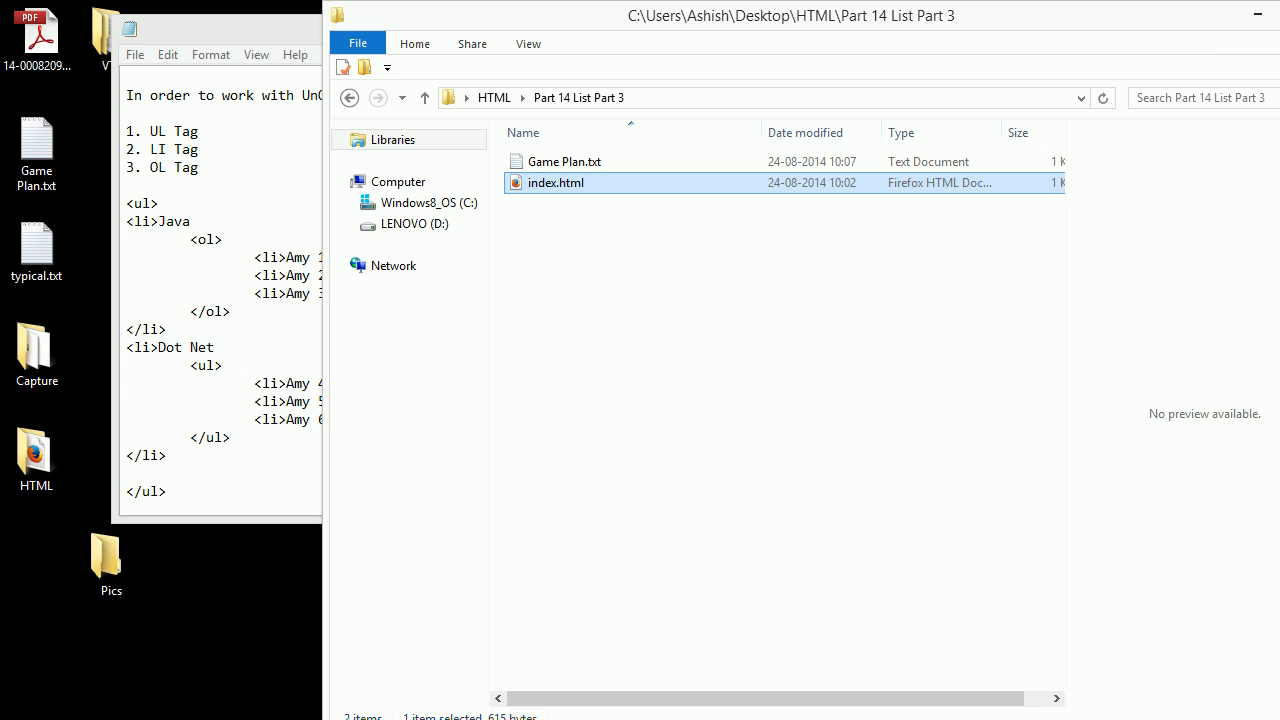
View index.html in Firefox and highlight the Java and Dot Net member names.
{"action": "double_click", "coordinate": [556, 182]}
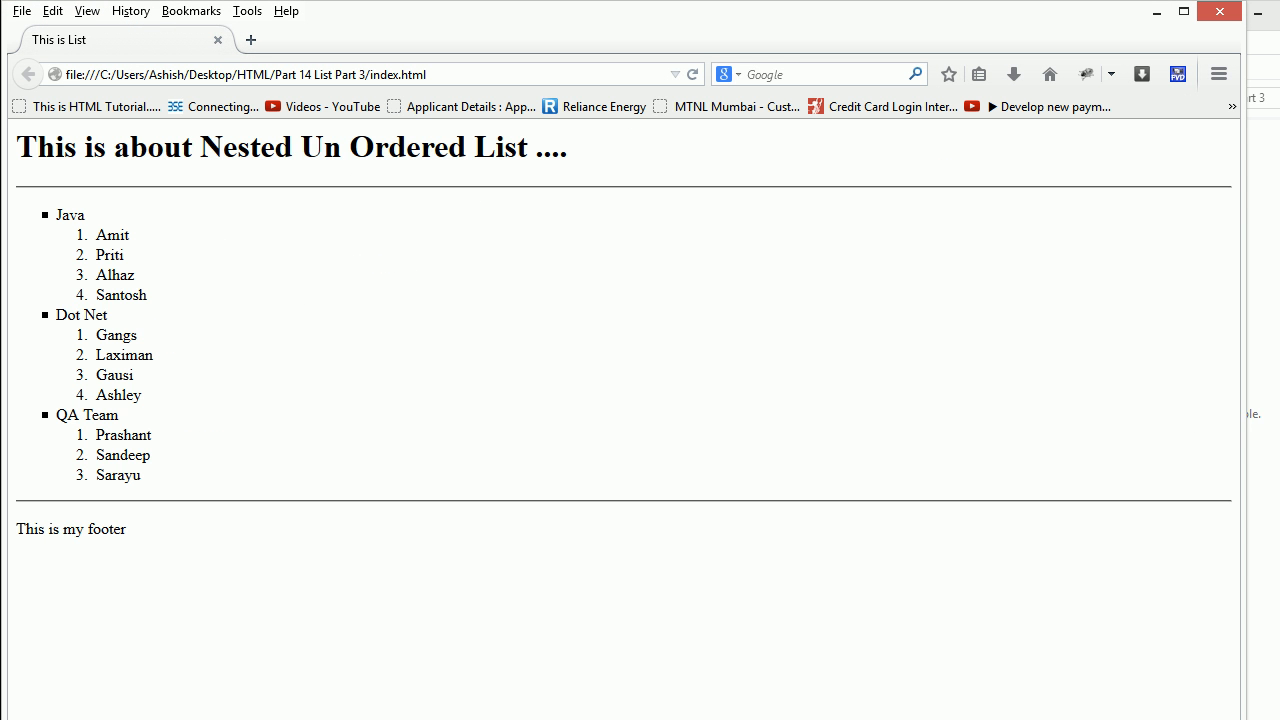
{"action": "double_click", "coordinate": [70, 214]}
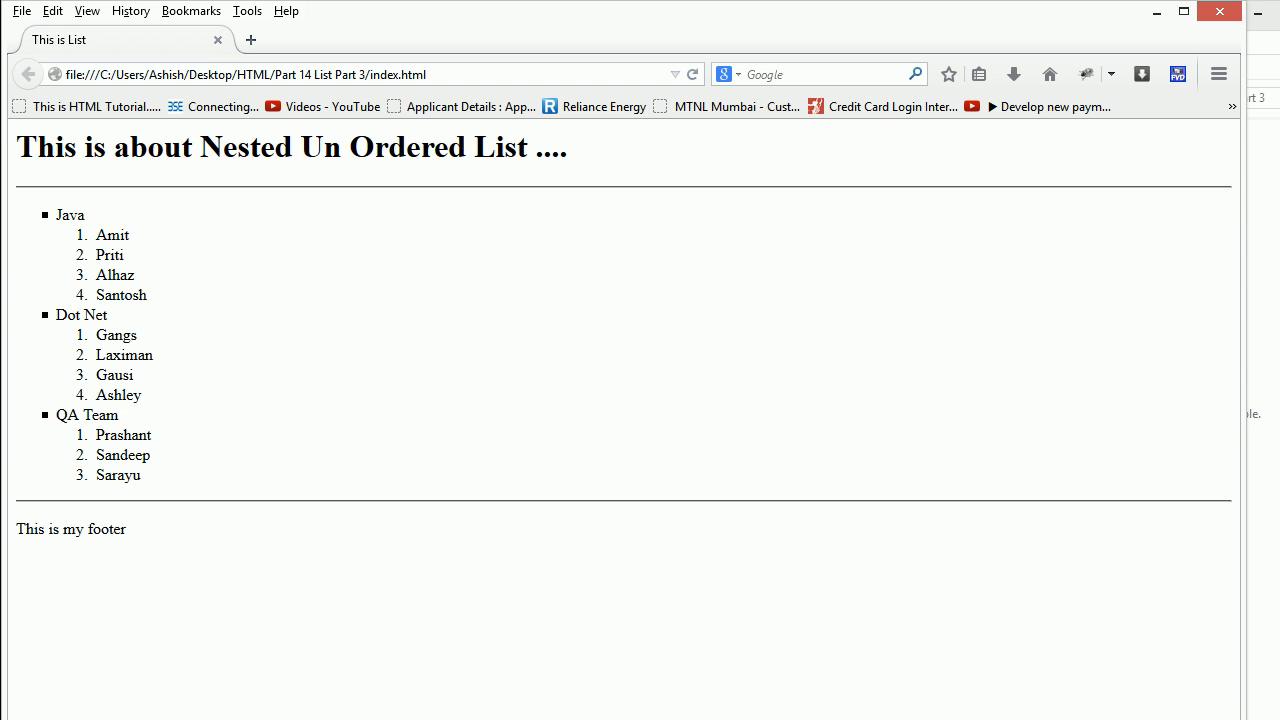
{"action": "double_click", "coordinate": [100, 414]}
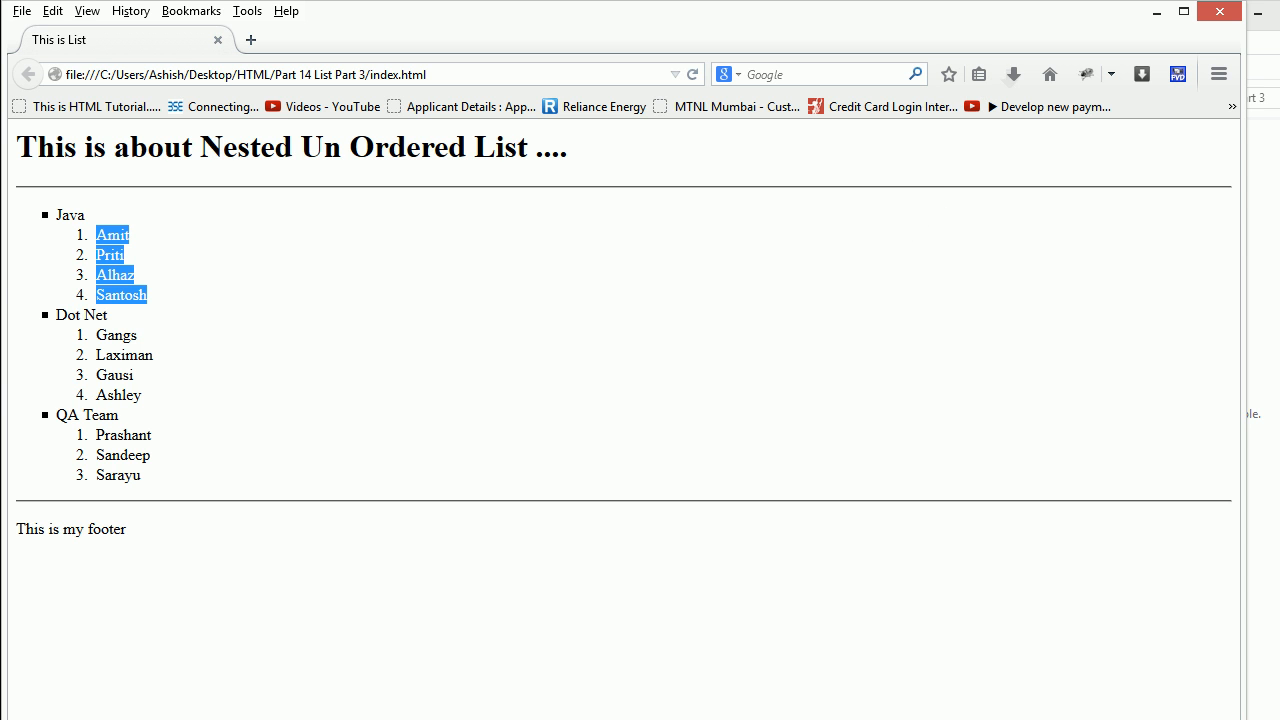
{"action": "left_click_drag", "start_coordinate": [96, 334], "coordinate": [140, 394]}
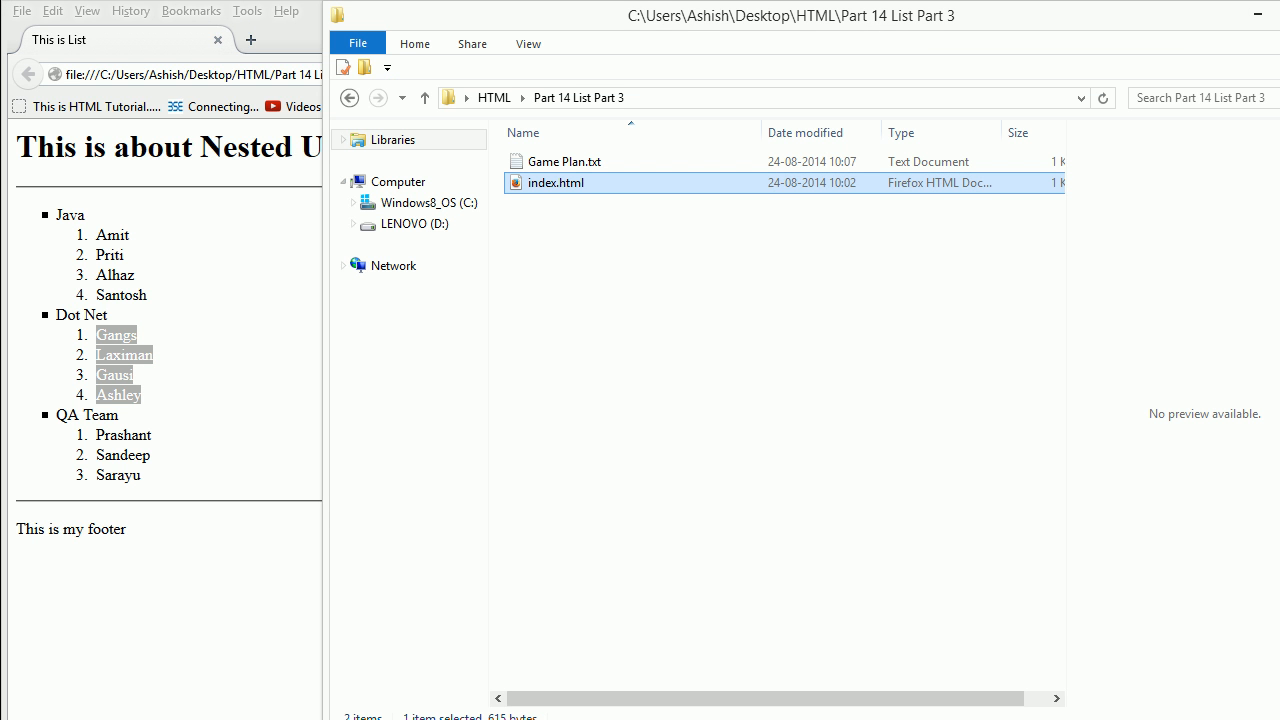
Change Java's <ol> sublist to <ul> in index.html and check it in Firefox.
{"action": "right_click", "coordinate": [556, 182]}
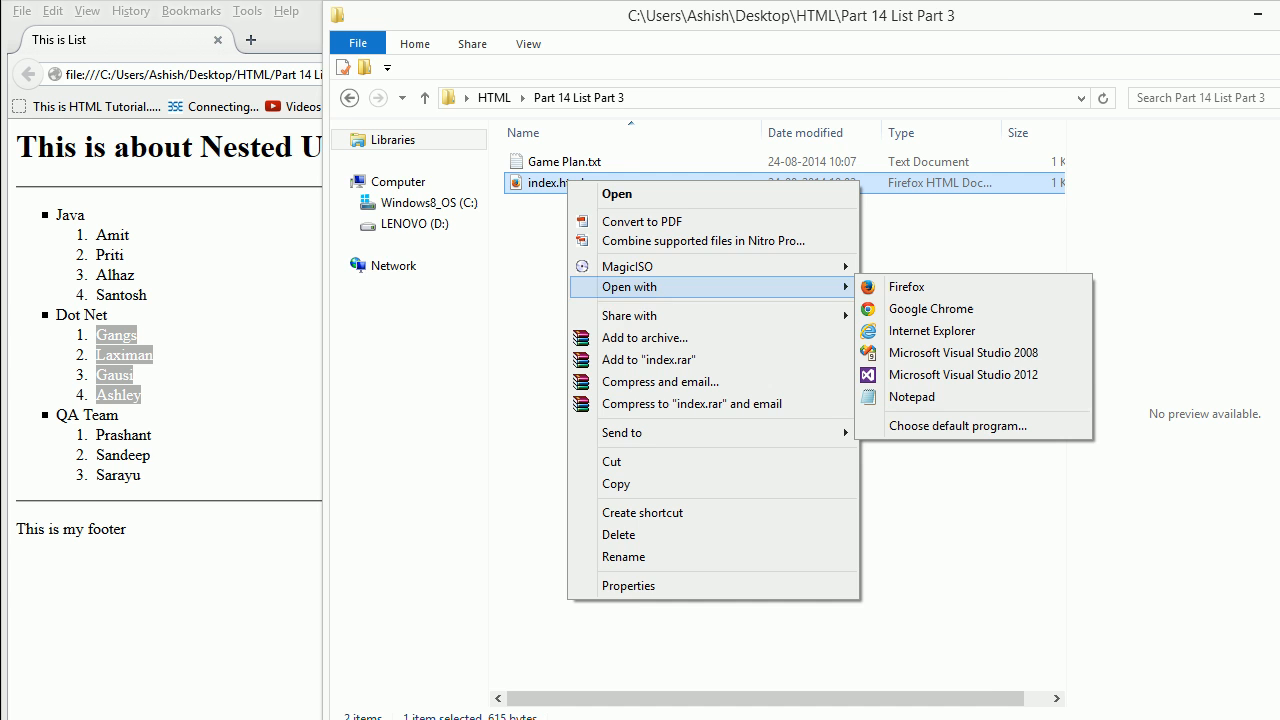
{"action": "left_click", "coordinate": [912, 396]}
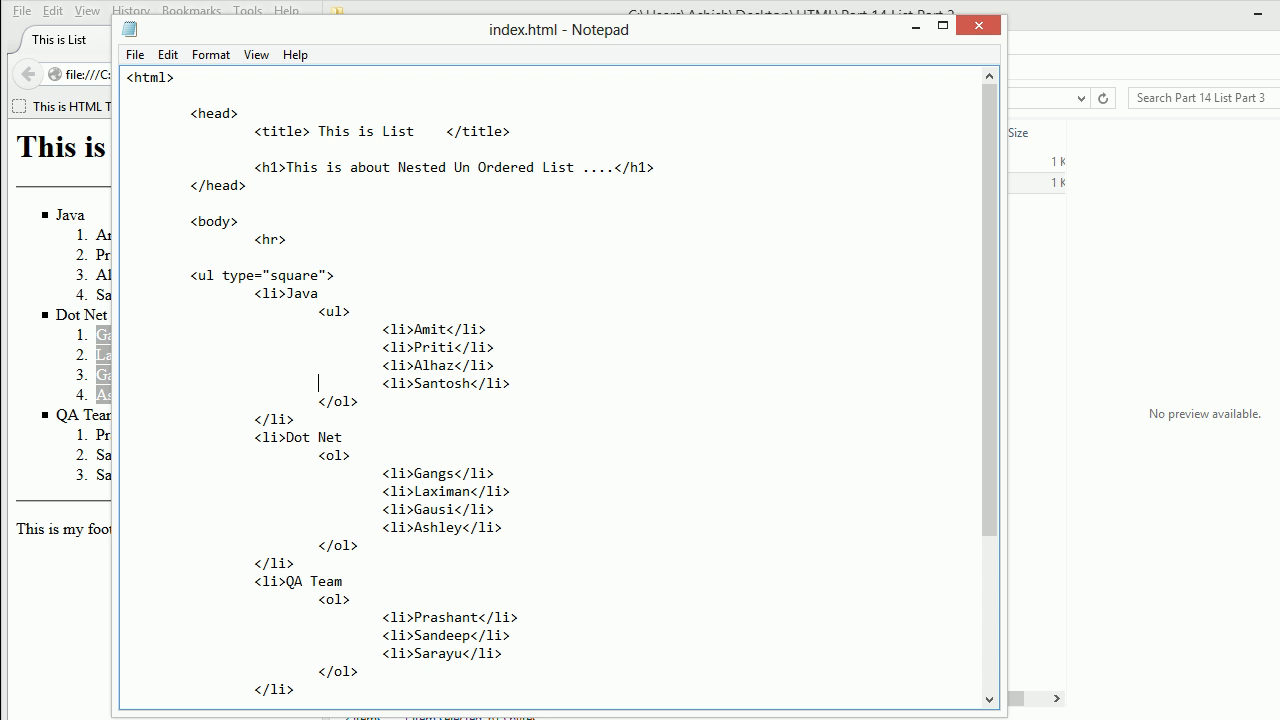
{"action": "type", "text": "u"}
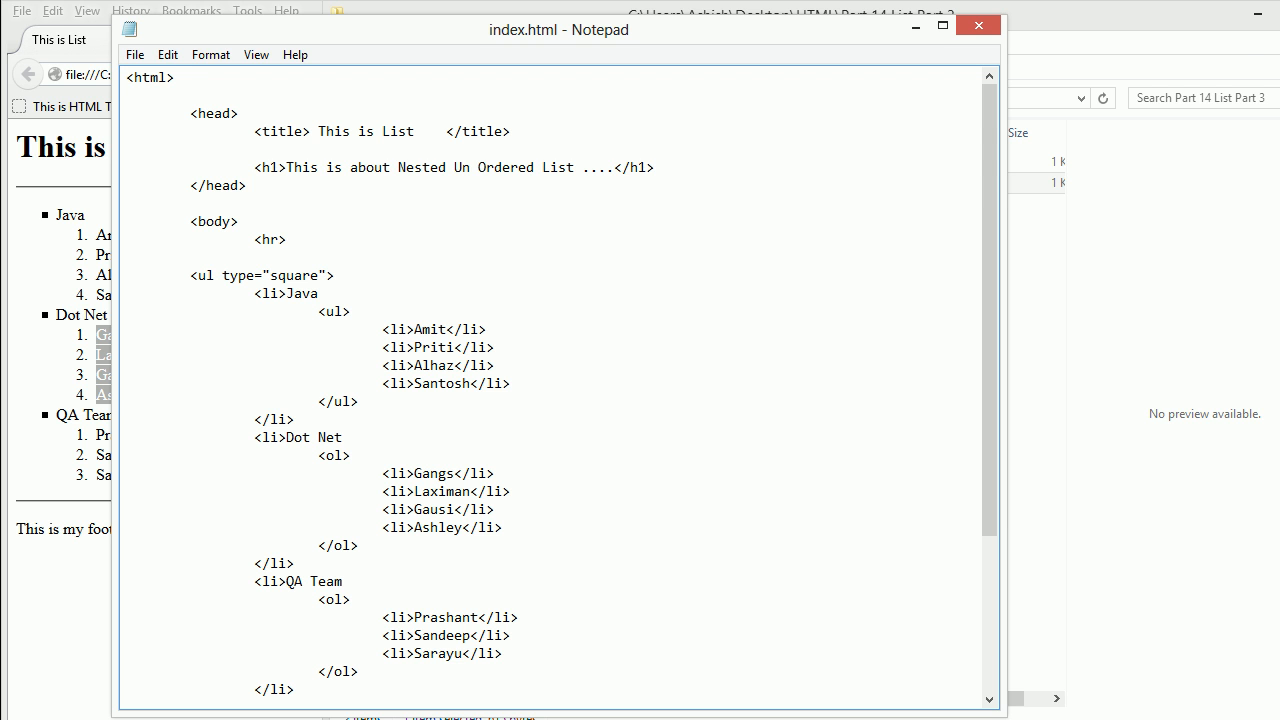
{"action": "left_click", "coordinate": [340, 400]}
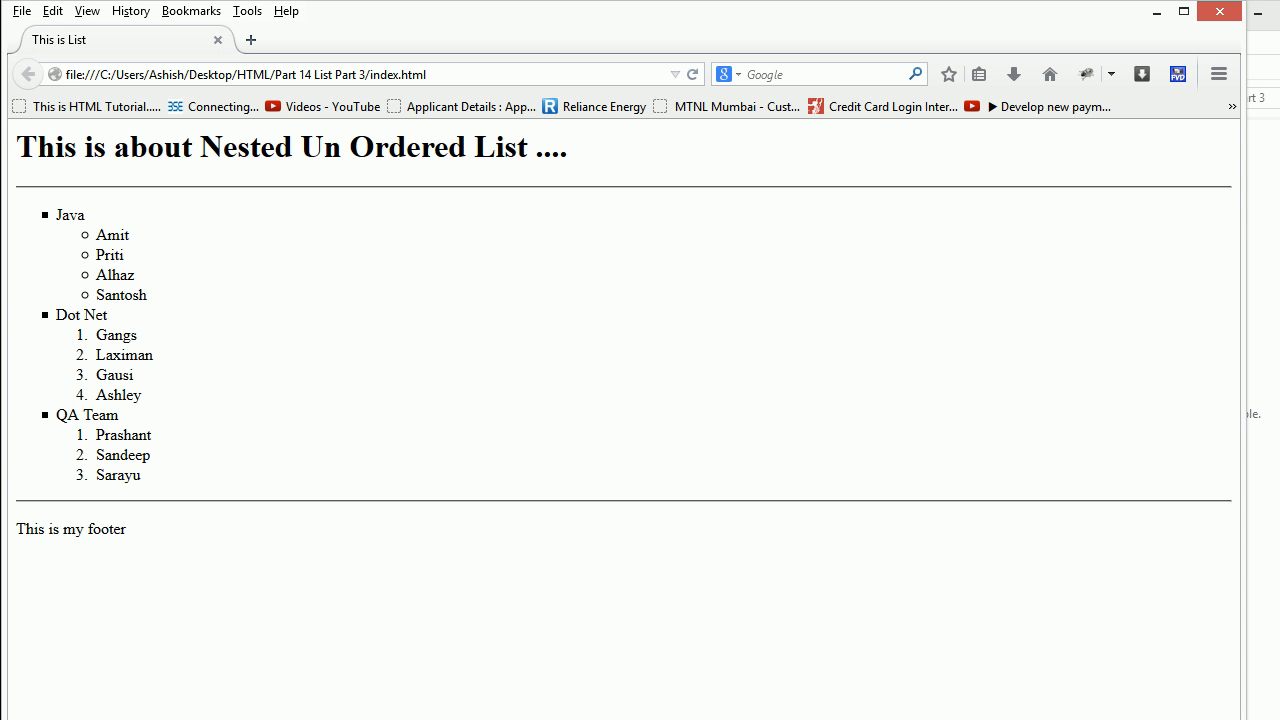
Highlight the bulleted member names, then select Java's ul tag for replacement.
{"action": "double_click", "coordinate": [110, 256]}
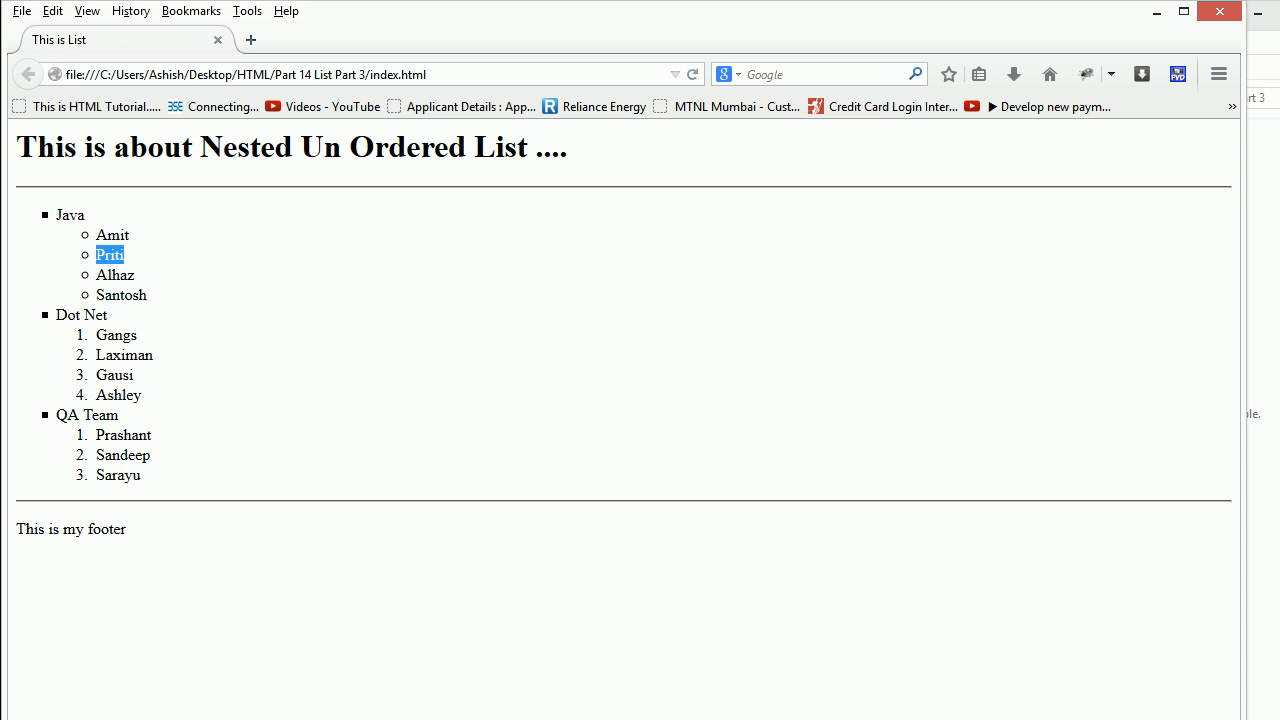
{"action": "left_click_drag", "start_coordinate": [108, 254], "coordinate": [132, 294]}
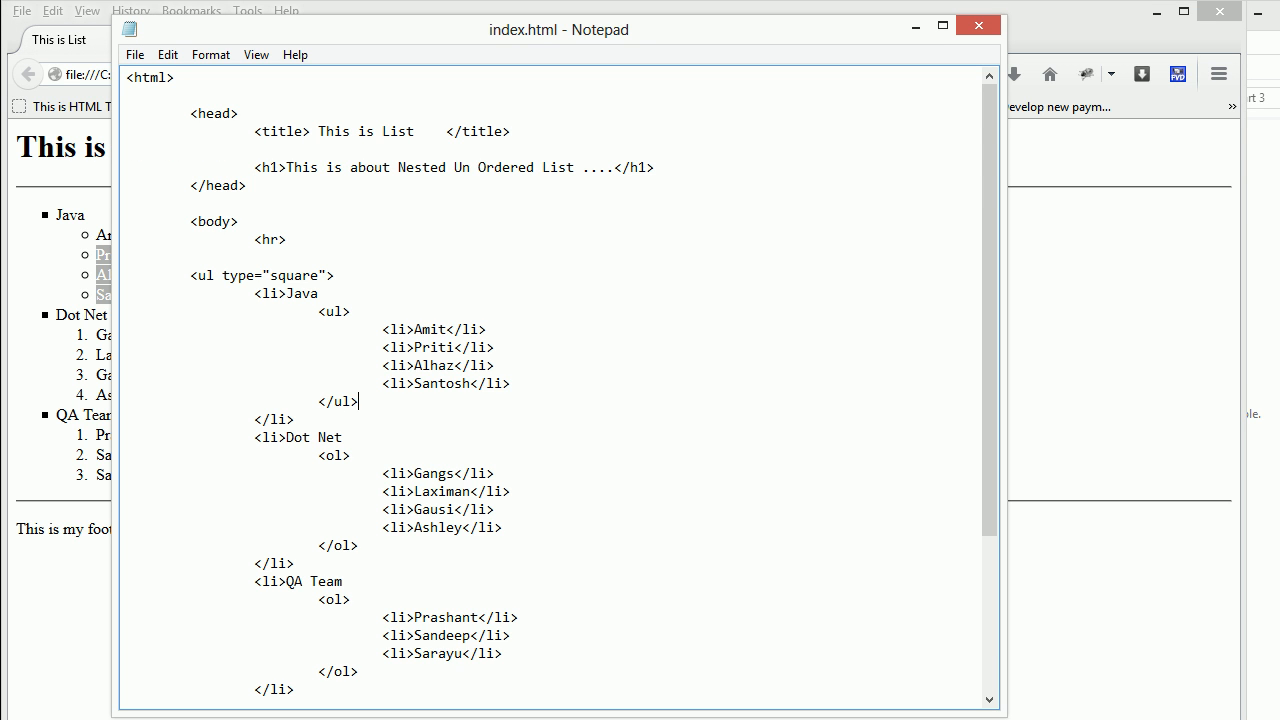
{"action": "double_click", "coordinate": [336, 400]}
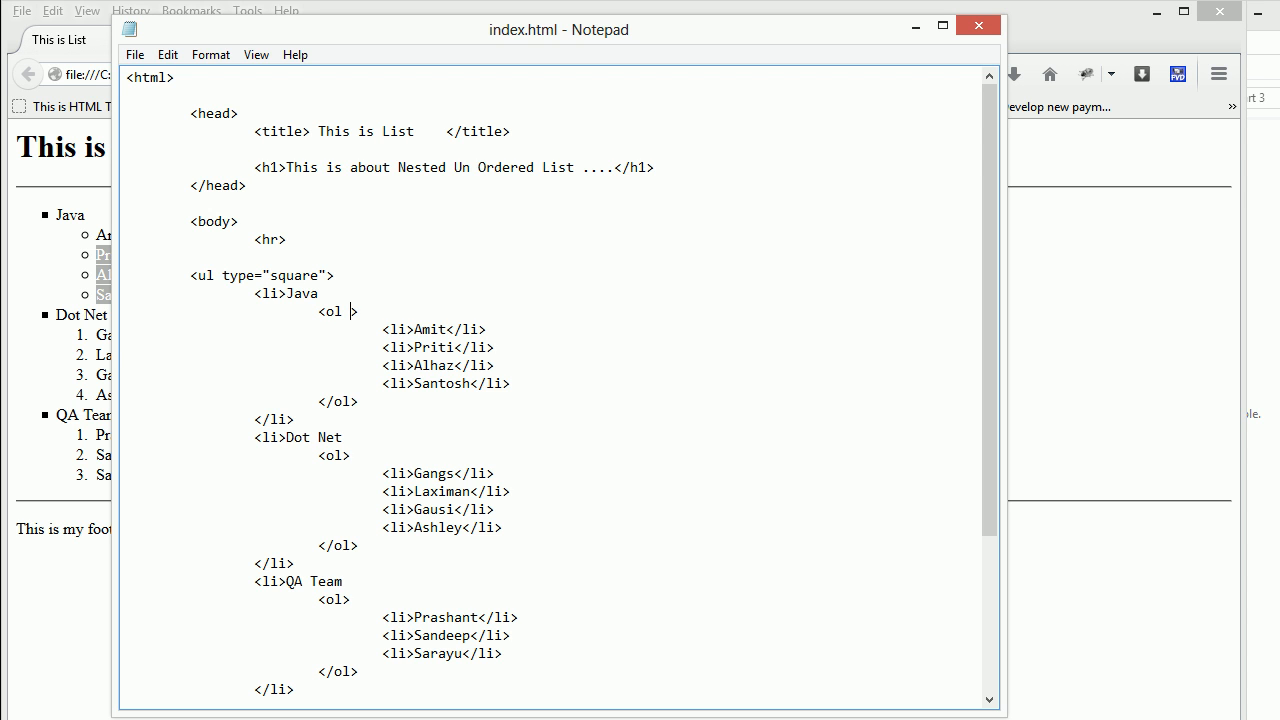
Give all three member <ol> sublists type="i" and clear the outer list's square value.
{"action": "type", "text": "type=\"i"}
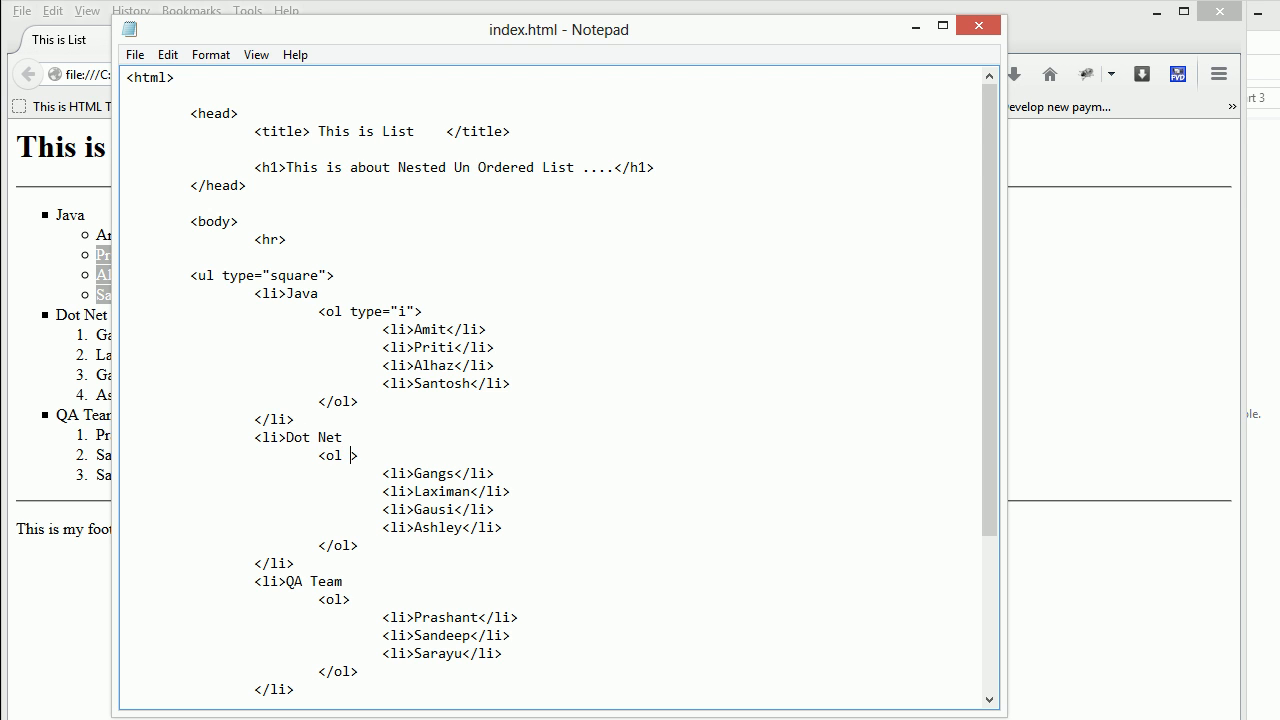
{"action": "type", "text": "type=\"i\""}
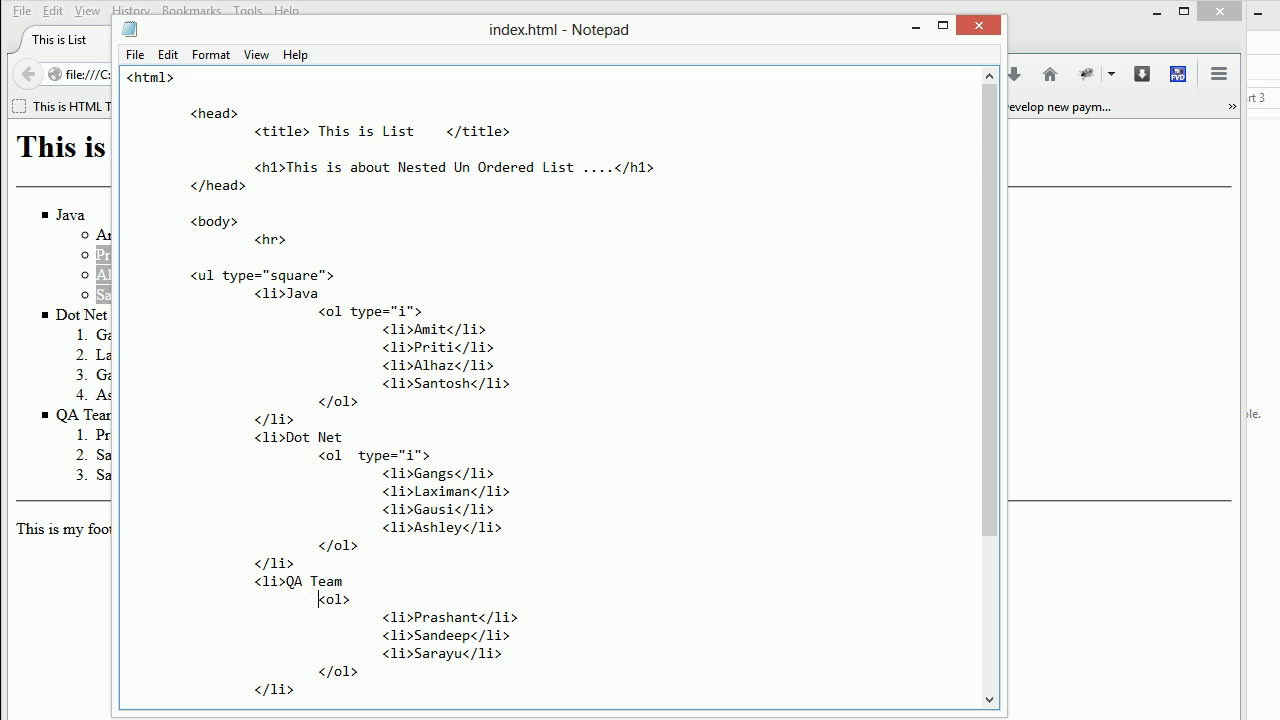
{"action": "type", "text": "type=\"i\""}
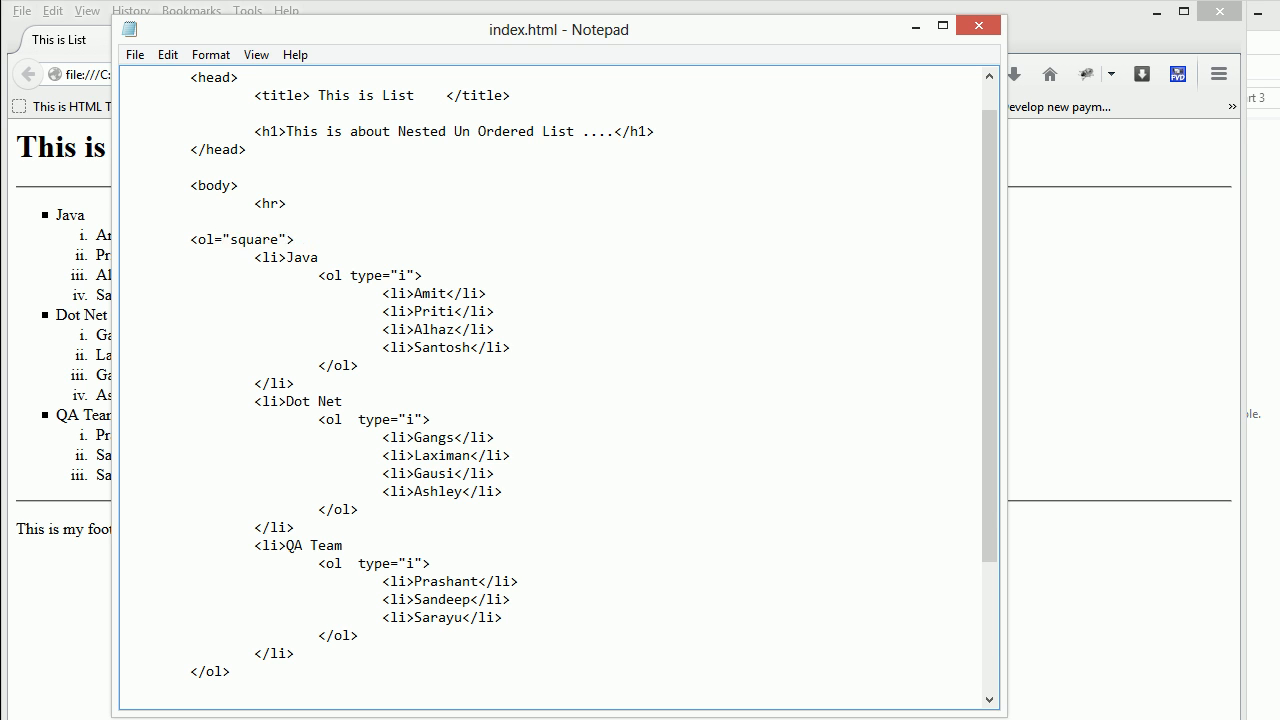
{"action": "key", "text": "BackSpace"}
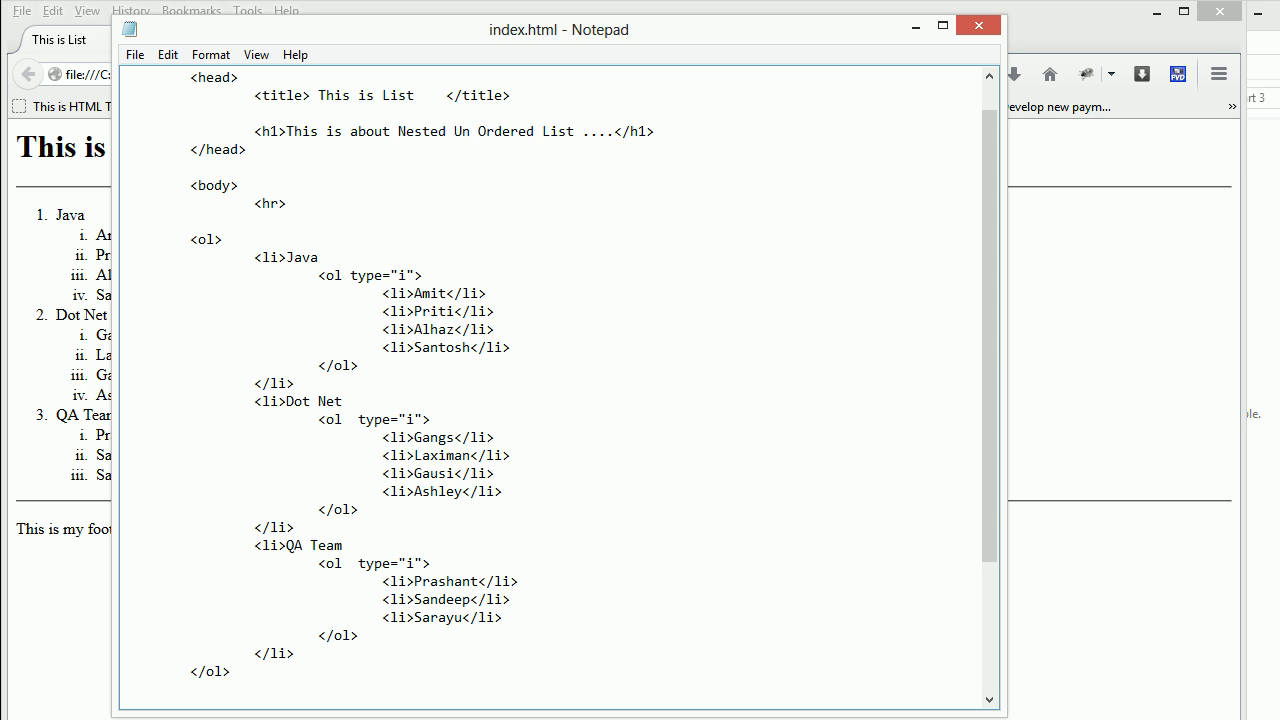
Place the cursor at the outer list's opening tag to remove type="square", leaving a plain <ol>.
{"action": "left_click", "coordinate": [216, 240]}
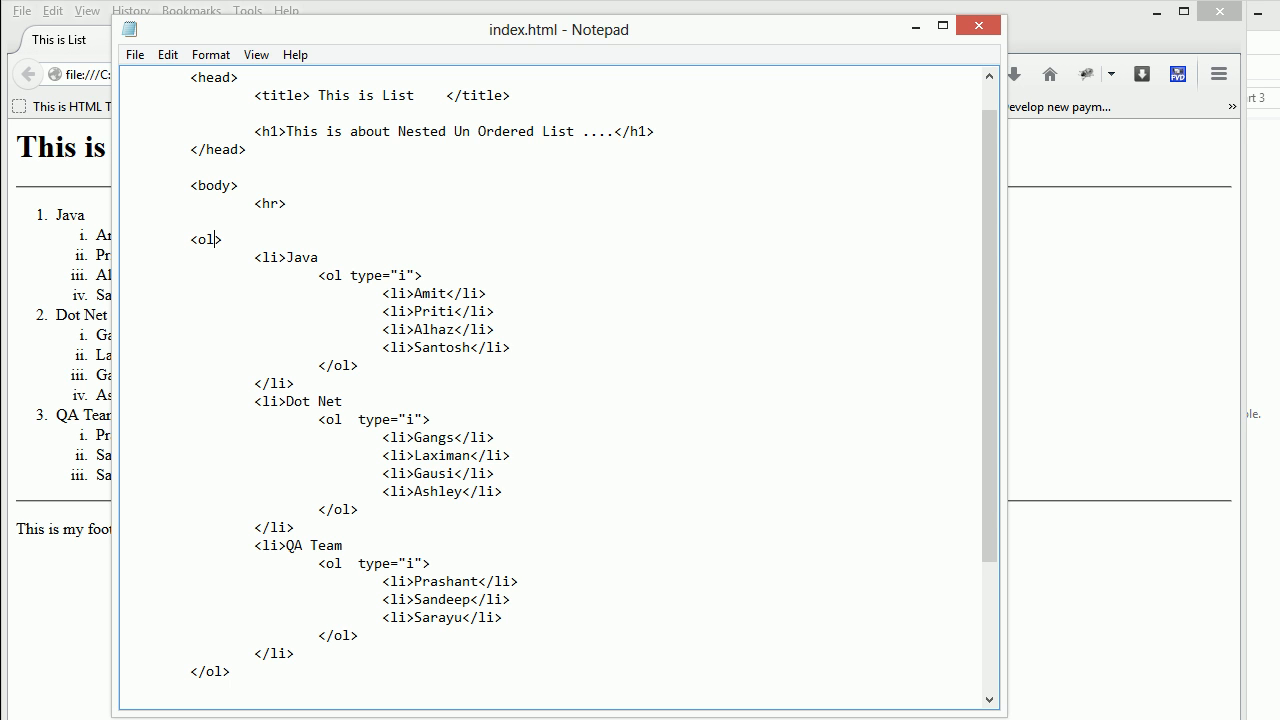